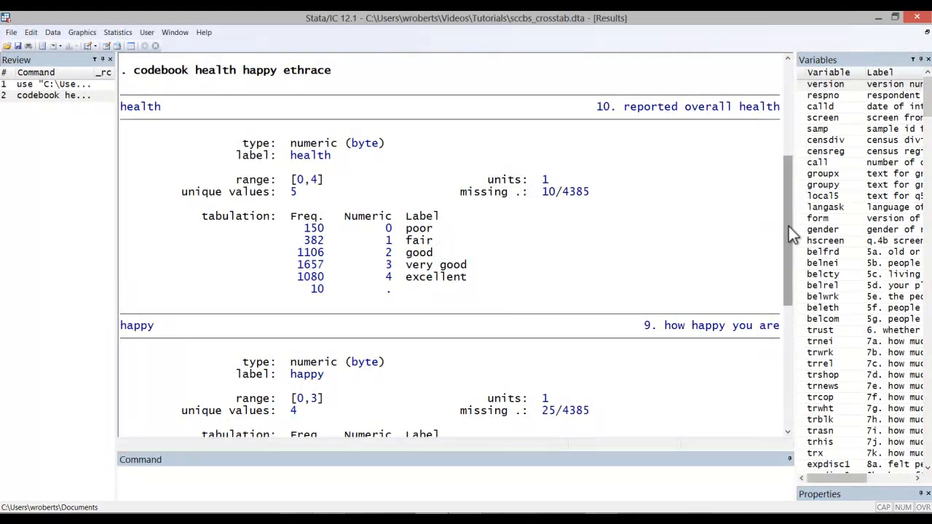
pyautogui.moveTo(134, 117)
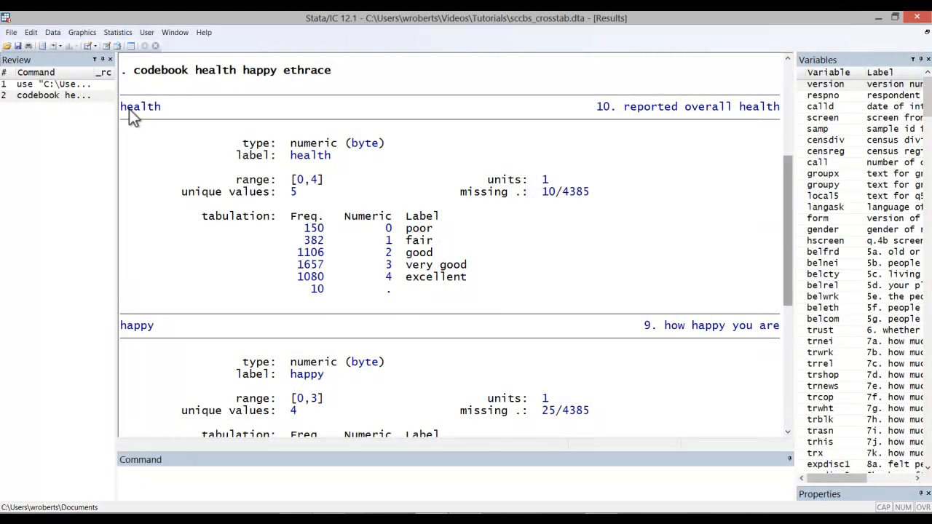
# Step: Tabulate ethrace and ethrace by health; adding happy fails with 'too many variables'
pyautogui.scroll(-3)
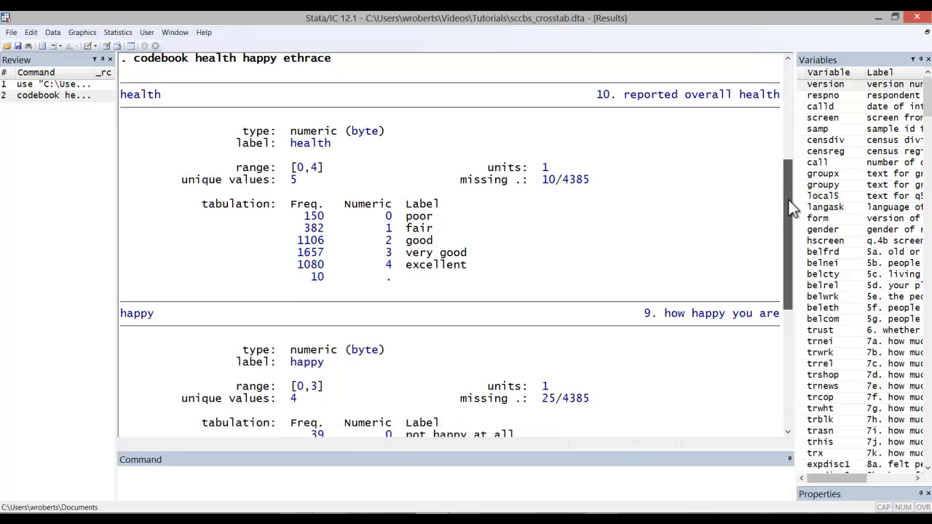
pyautogui.scroll(-3)
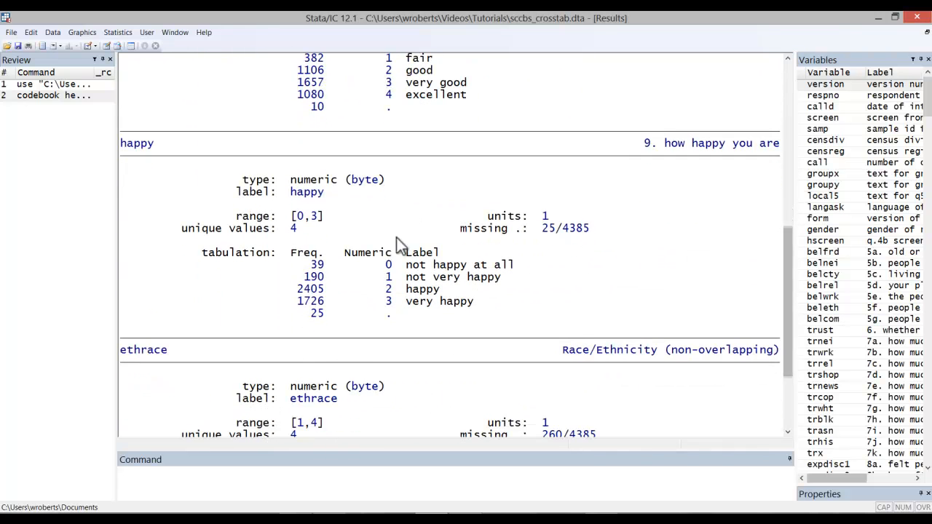
pyautogui.moveTo(790, 265)
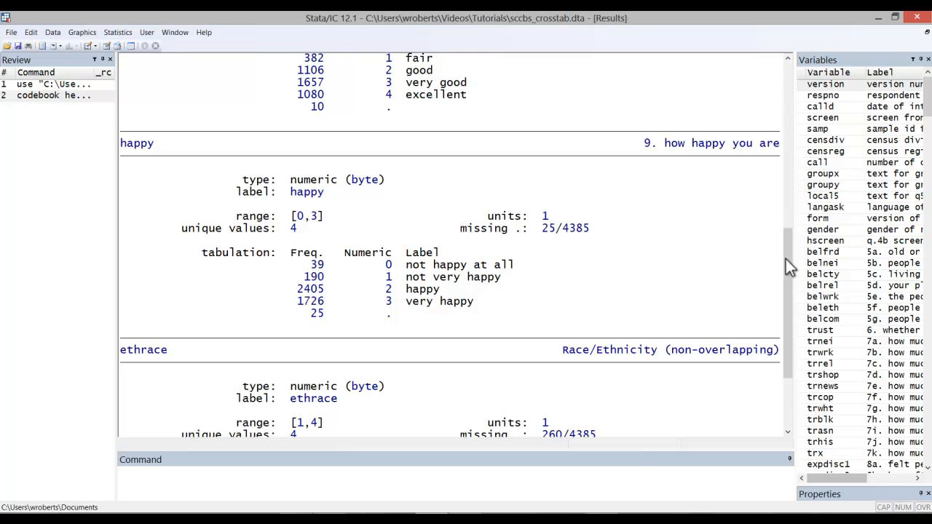
pyautogui.scroll(-3)
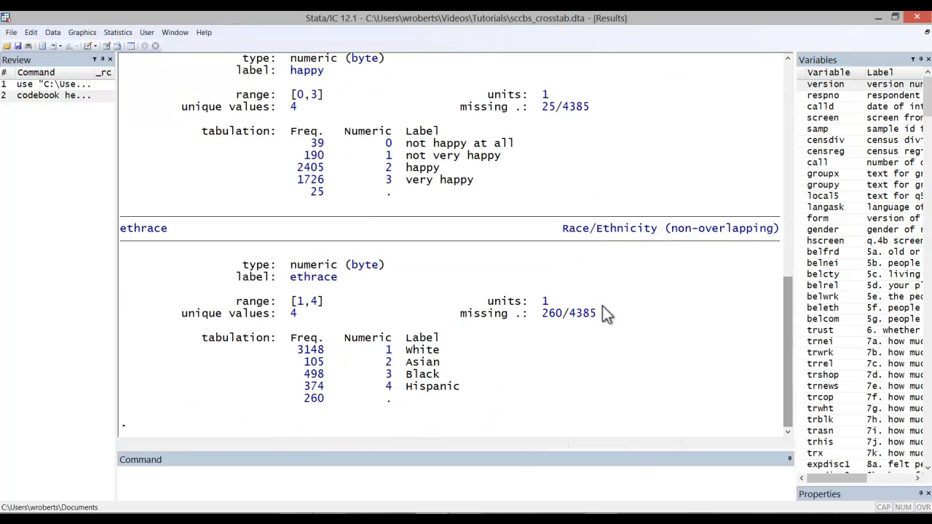
pyautogui.moveTo(792, 337)
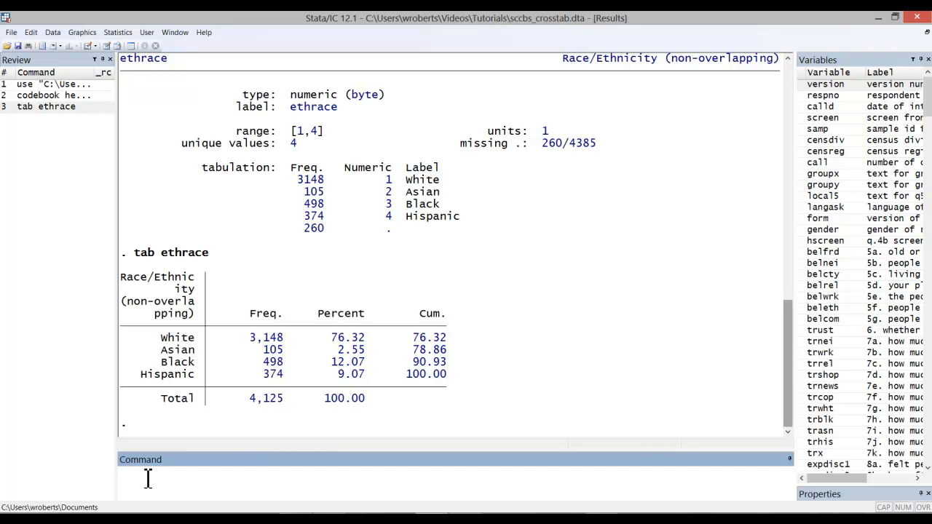
pyautogui.write('tab')
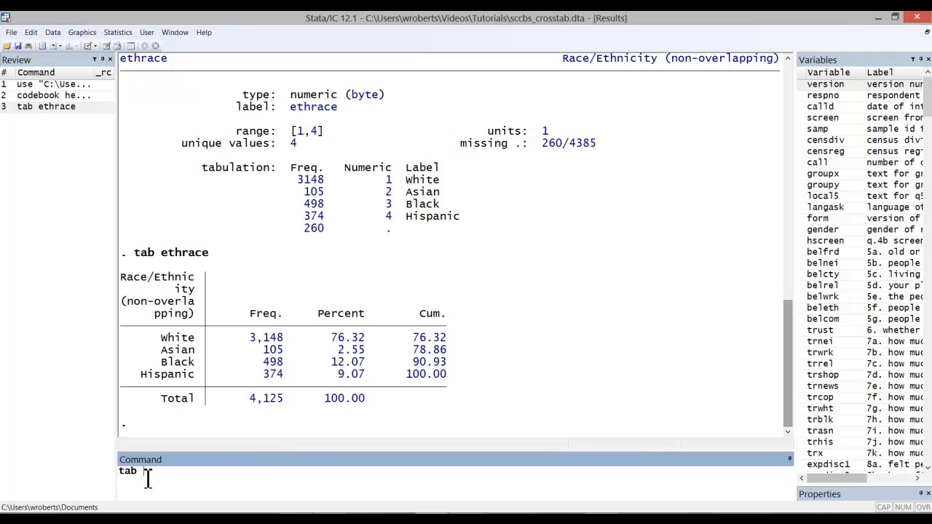
pyautogui.write('ethrace')
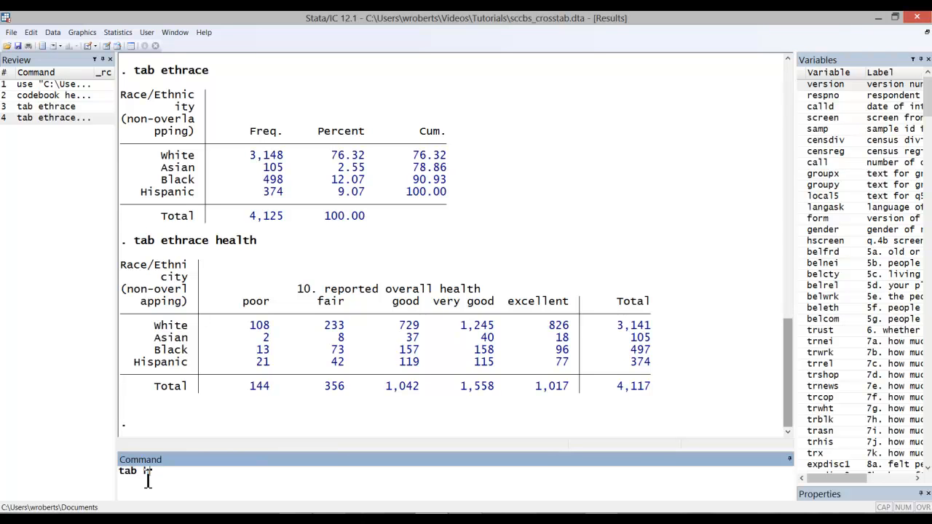
pyautogui.write('ethrace health h')
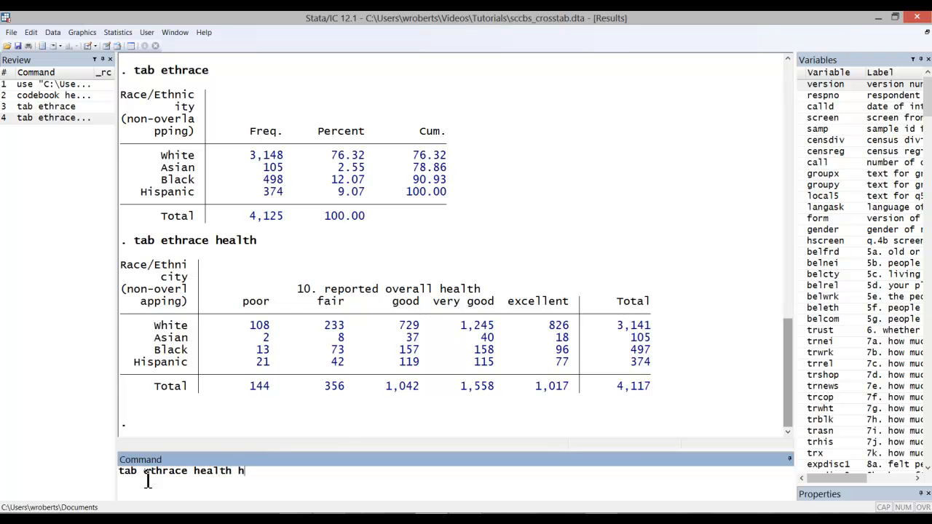
pyautogui.press('Return')
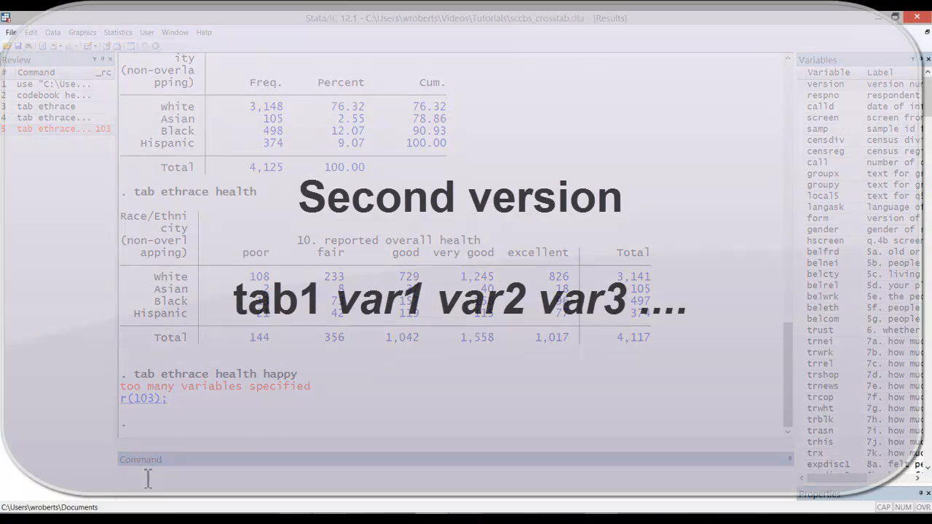
# Step: Run tab1 on ethrace, happy and health for separate one-way tables
pyautogui.write('tab1 ethrace')
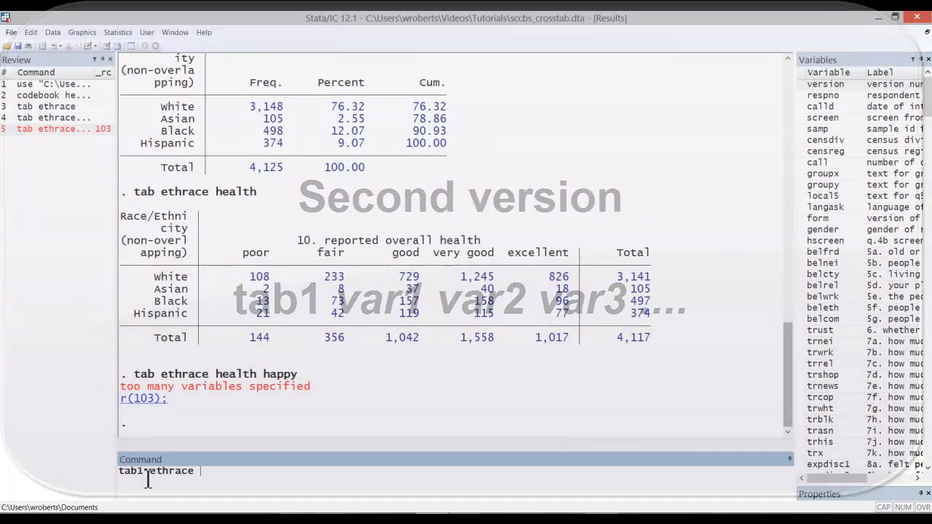
pyautogui.write('happy health')
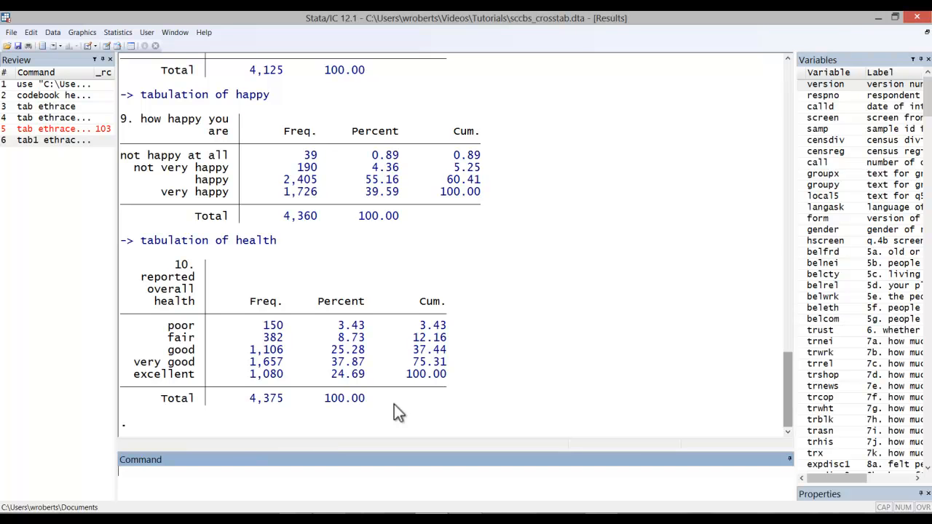
# Step: Run fre on ethrace and health to list valid and missing percentages
pyautogui.write('fre')
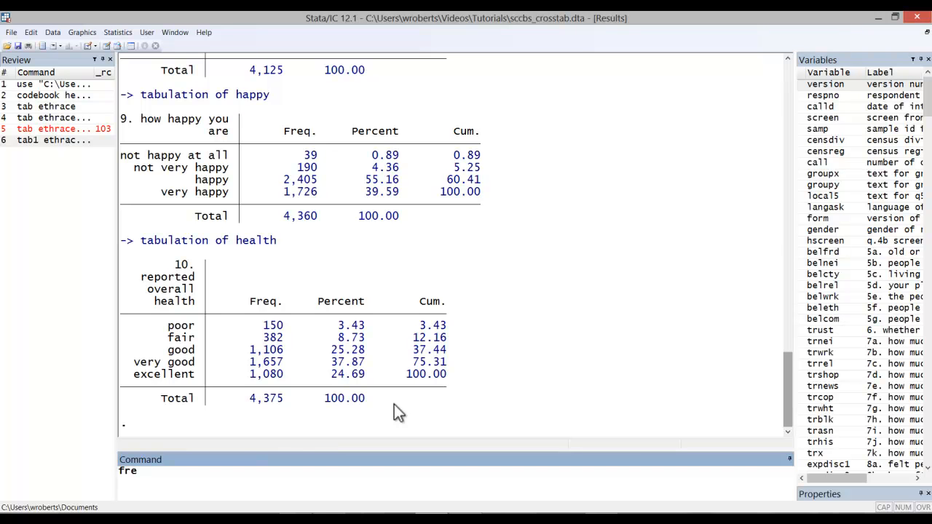
pyautogui.write('ethrace healt')
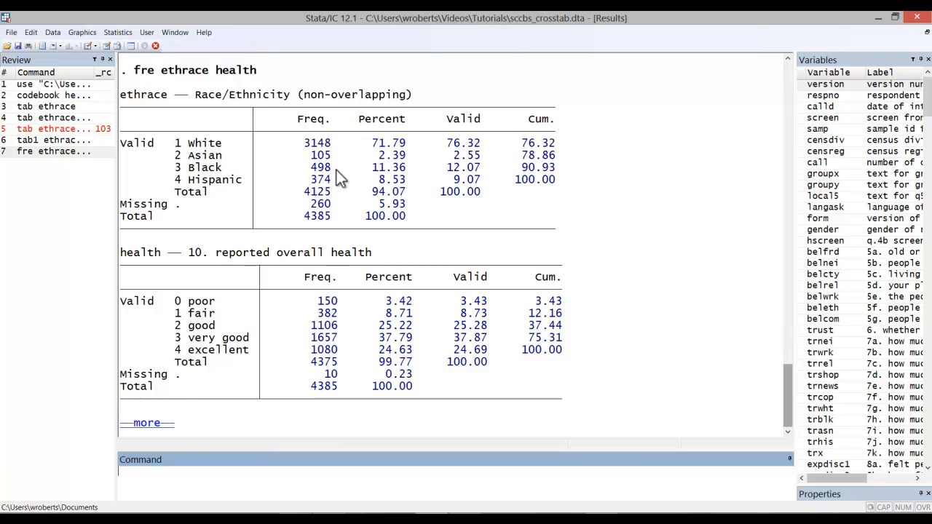
pyautogui.moveTo(352, 164)
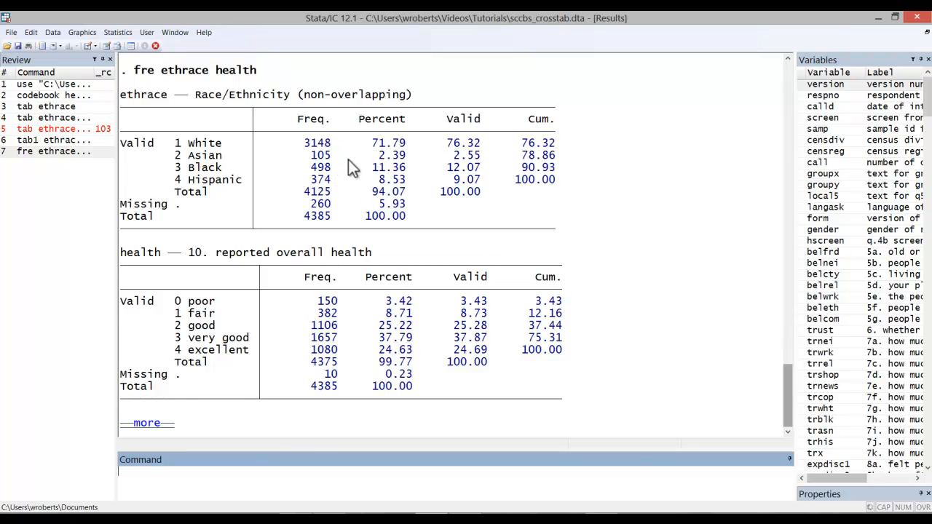
pyautogui.moveTo(207, 161)
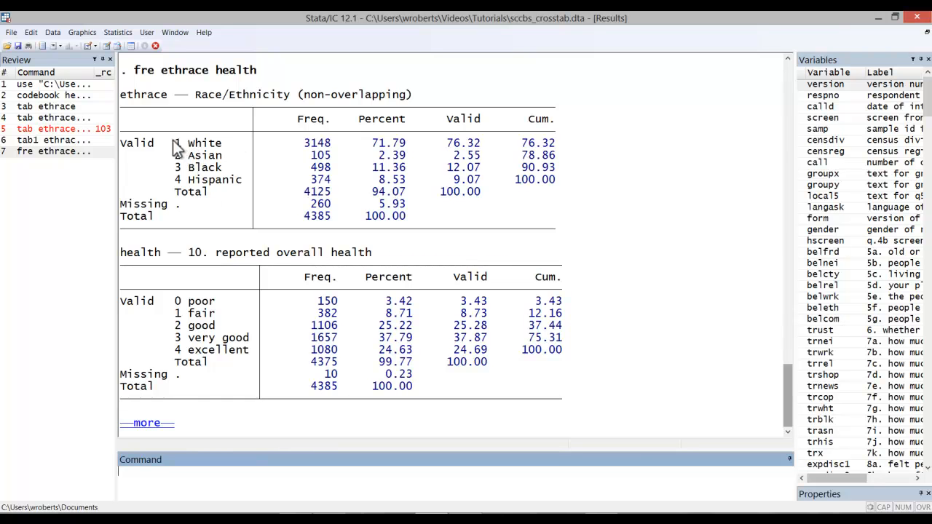
pyautogui.moveTo(178, 182)
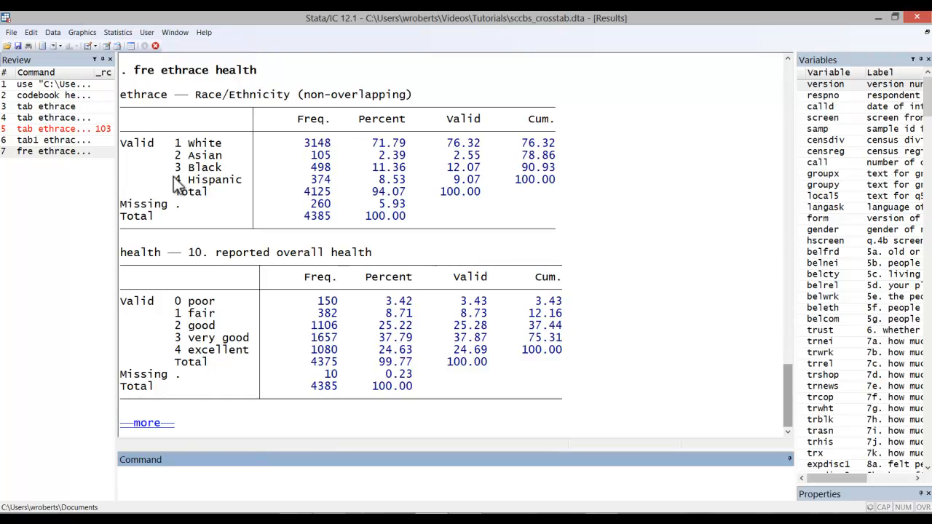
pyautogui.moveTo(313, 171)
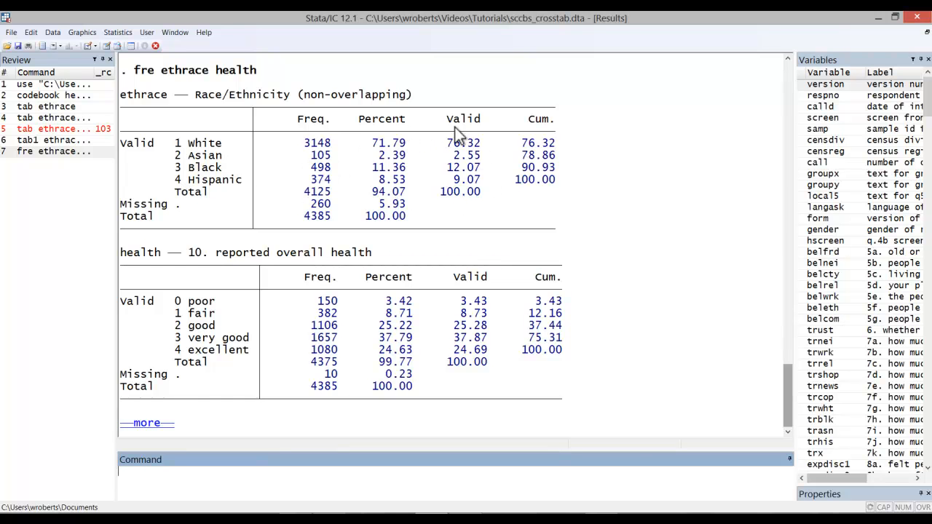
pyautogui.moveTo(410, 131)
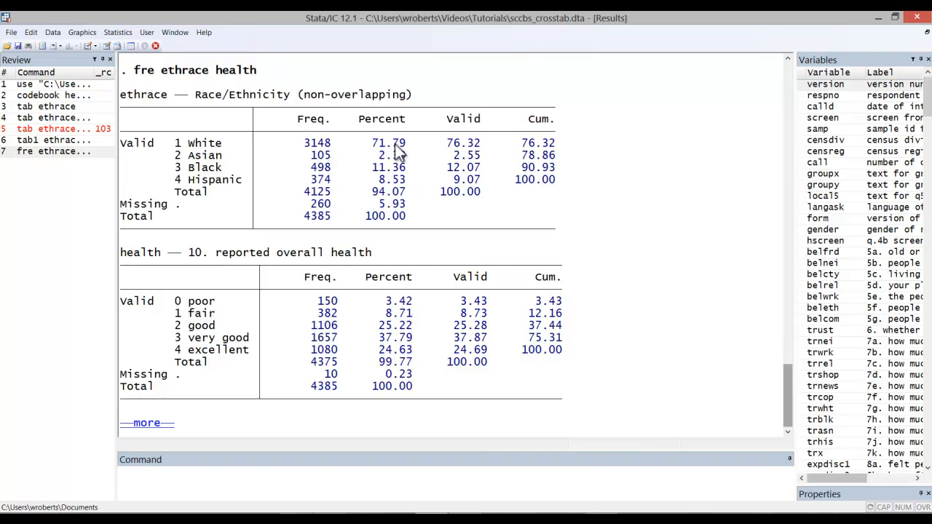
pyautogui.moveTo(396, 216)
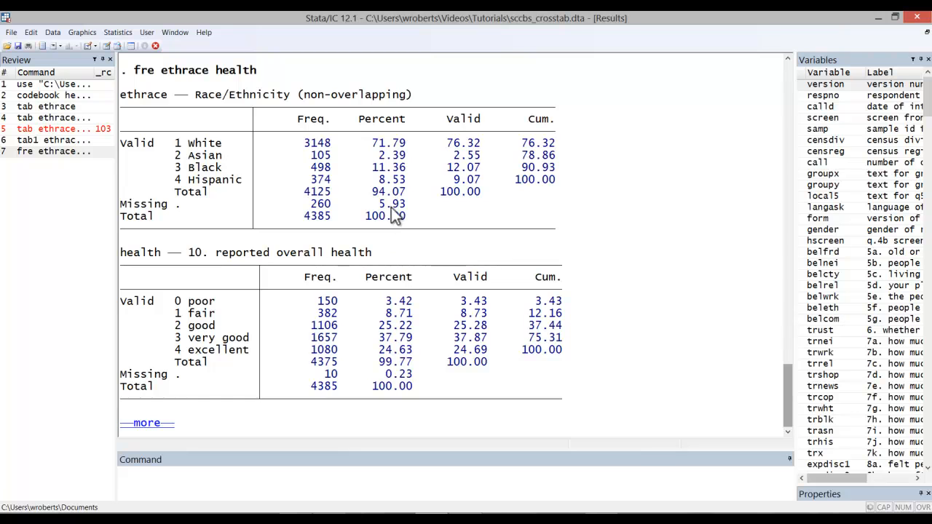
pyautogui.moveTo(485, 204)
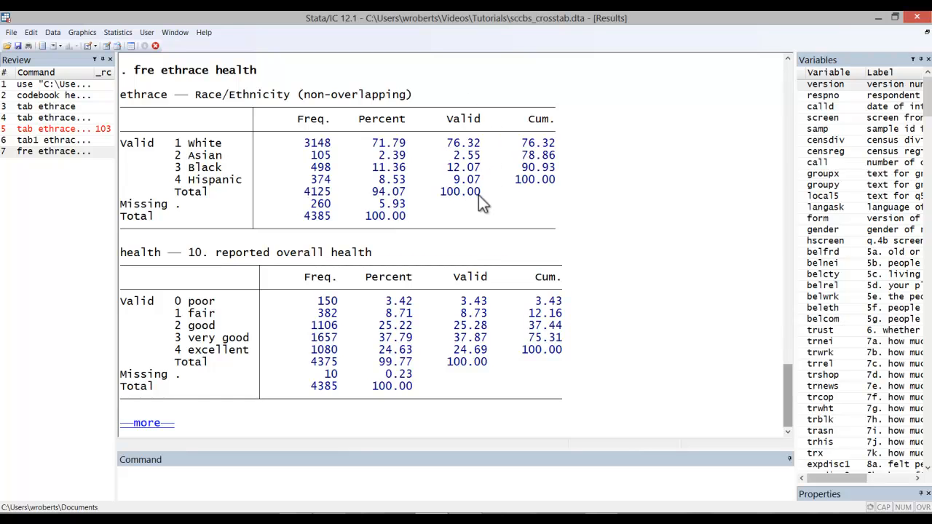
pyautogui.moveTo(468, 203)
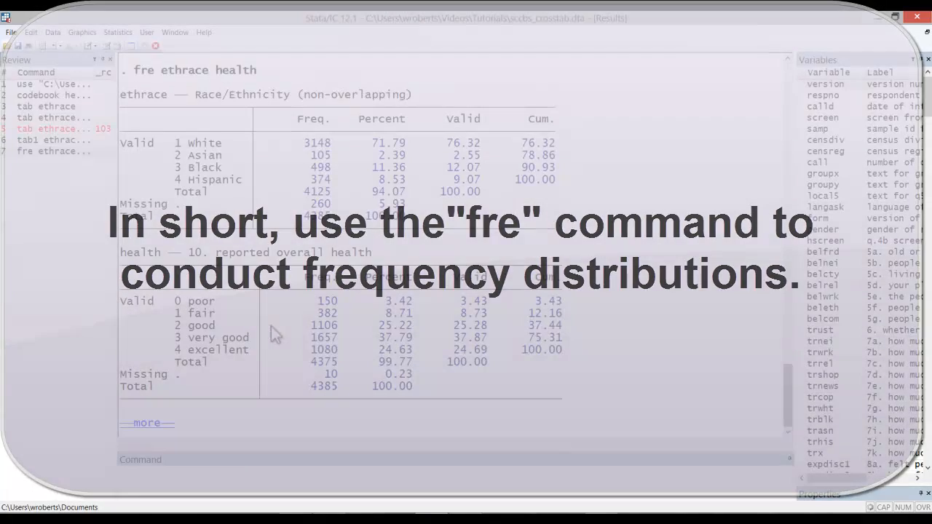
# Step: Run tab2 on ethrace, health and happy, then recall the command from Review
pyautogui.write('tab2 ethrace health')
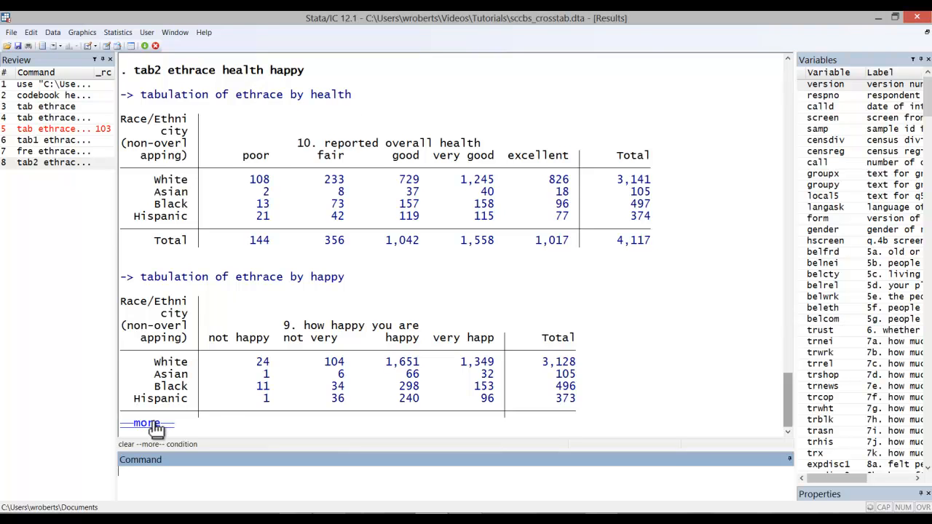
pyautogui.click(146, 423)
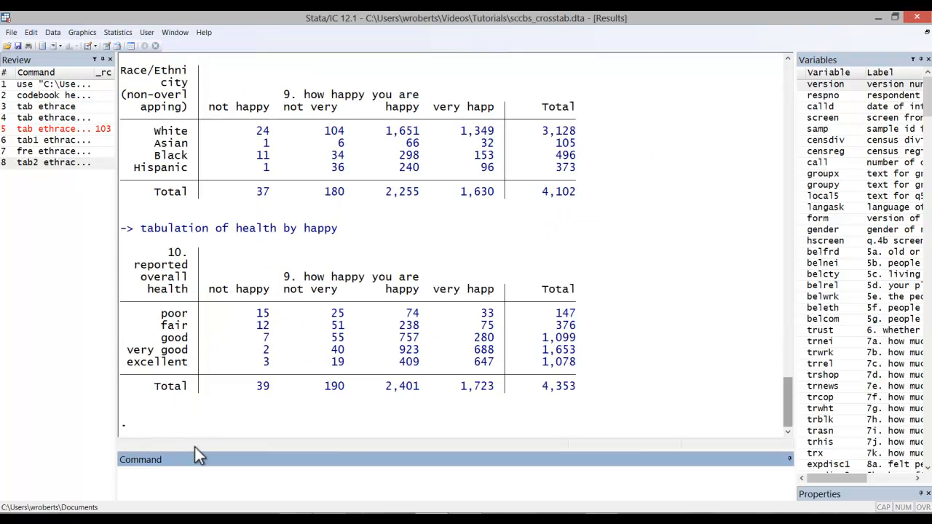
pyautogui.click(55, 163)
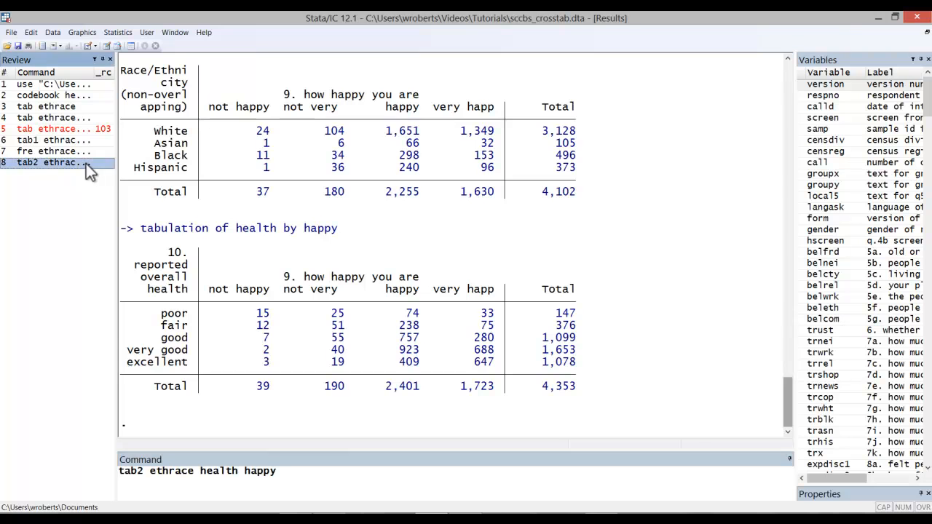
# Step: Rerun the tab2 crosstabs with ', r chi2 V', then run fre health
pyautogui.write(', r')
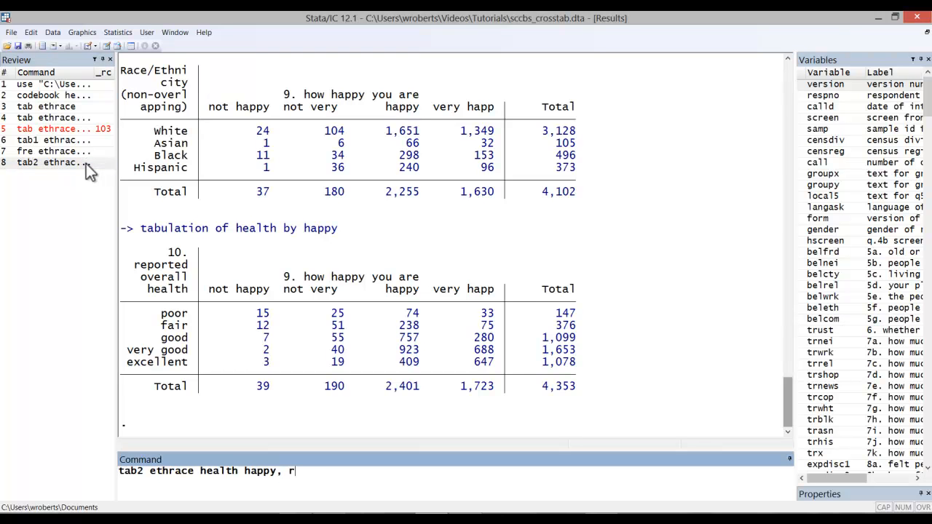
pyautogui.write('chi')
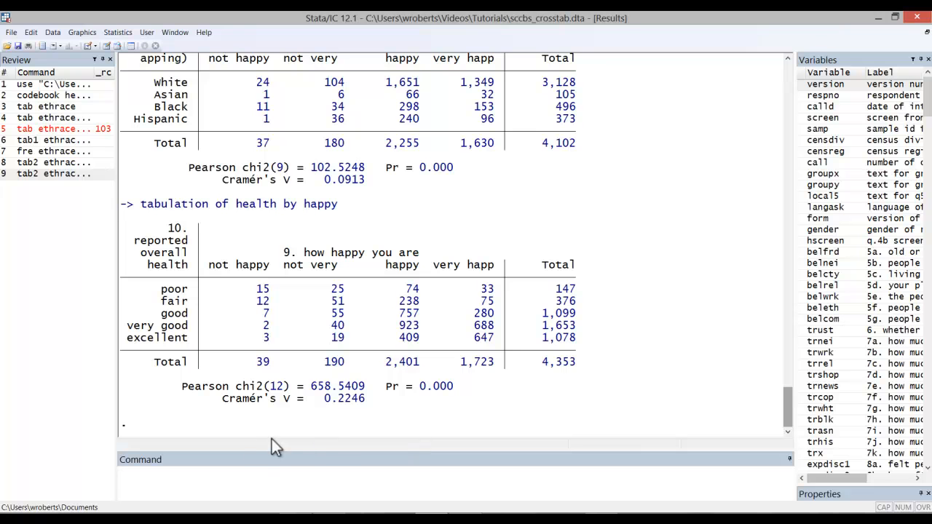
pyautogui.moveTo(368, 343)
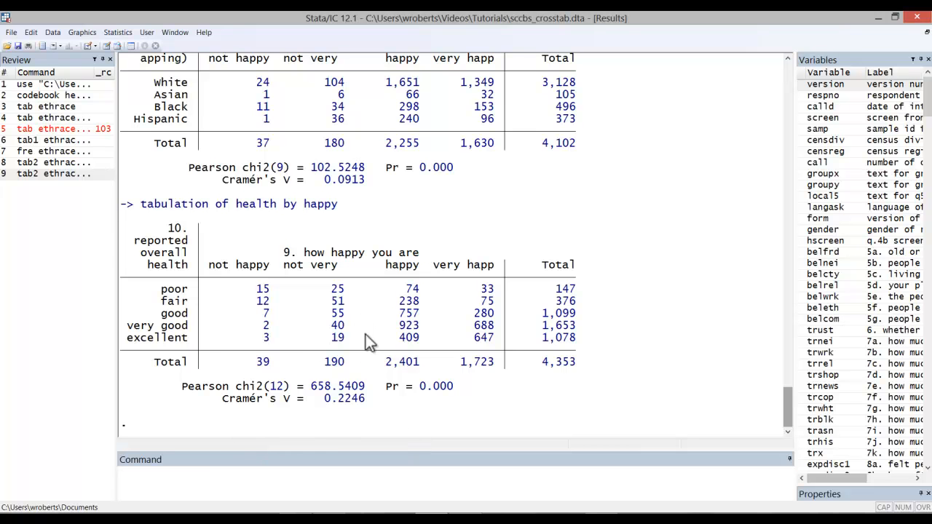
pyautogui.write('fre health')
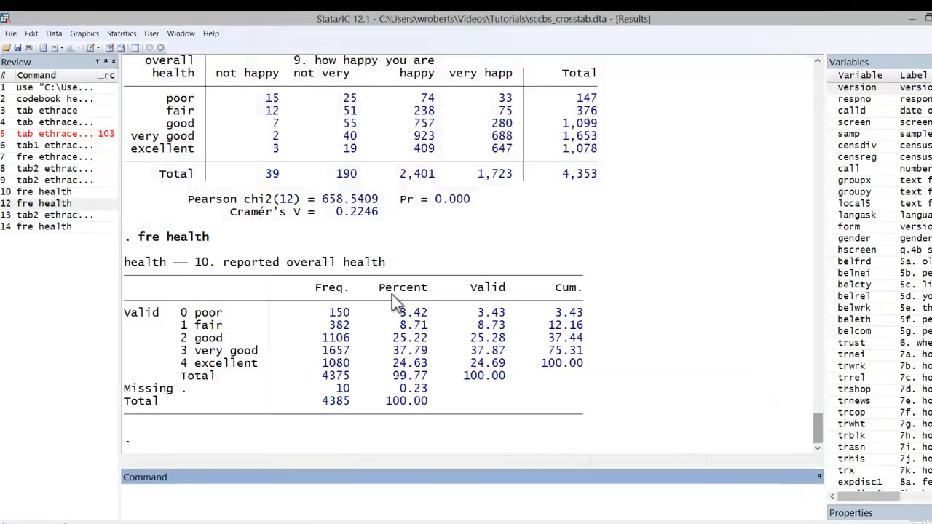
# Step: Open the histogram dialog from the Graphics menu and enter health as the variable
pyautogui.click(84, 33)
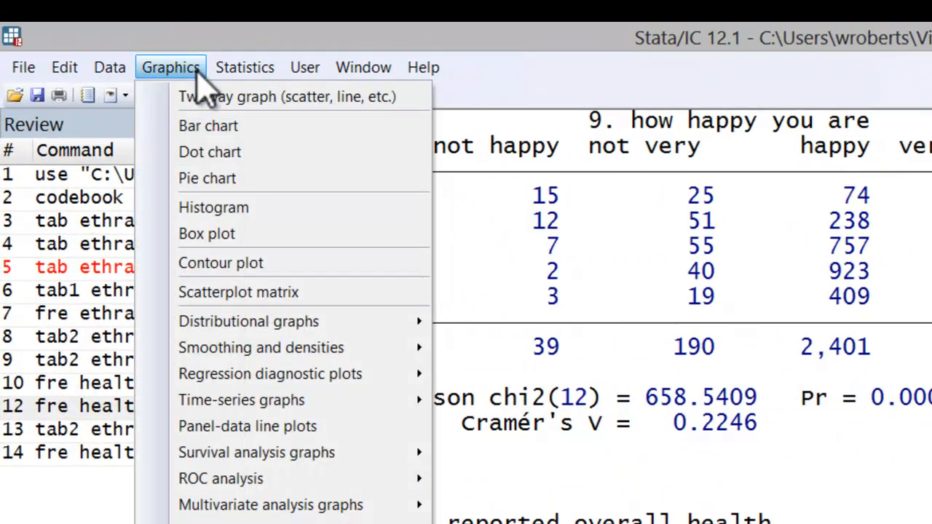
pyautogui.moveTo(214, 207)
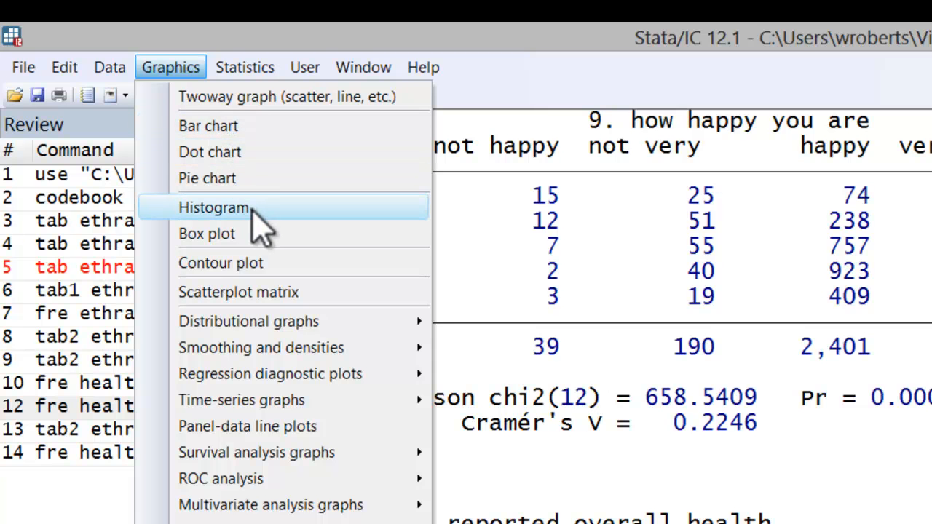
pyautogui.click(213, 207)
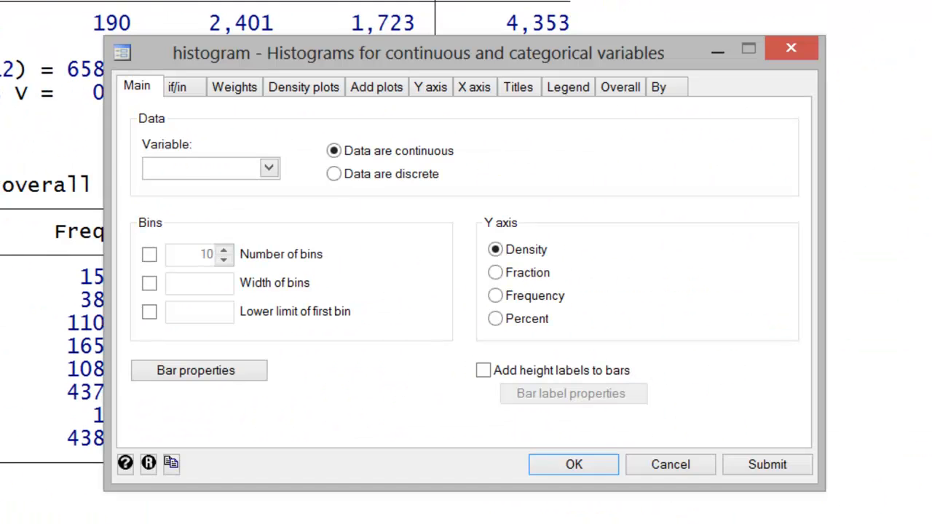
pyautogui.write('health')
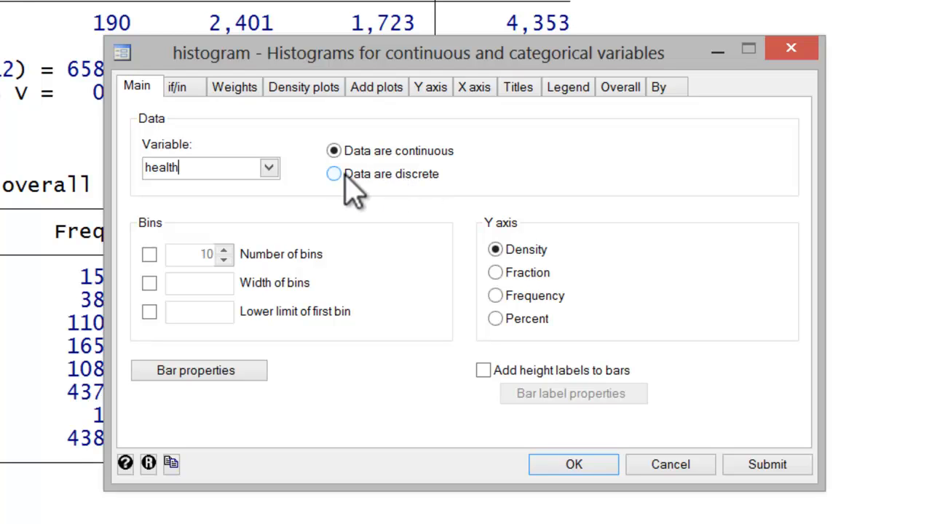
pyautogui.moveTo(361, 196)
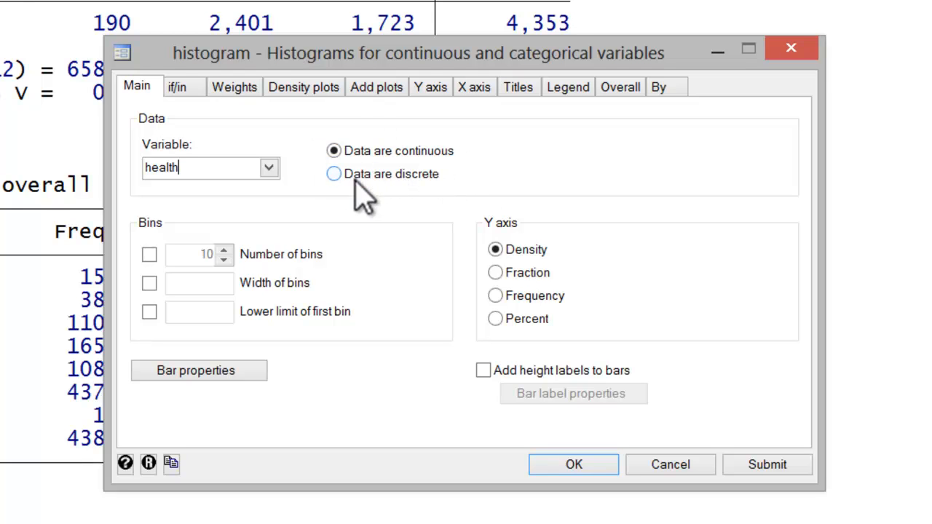
pyautogui.moveTo(371, 204)
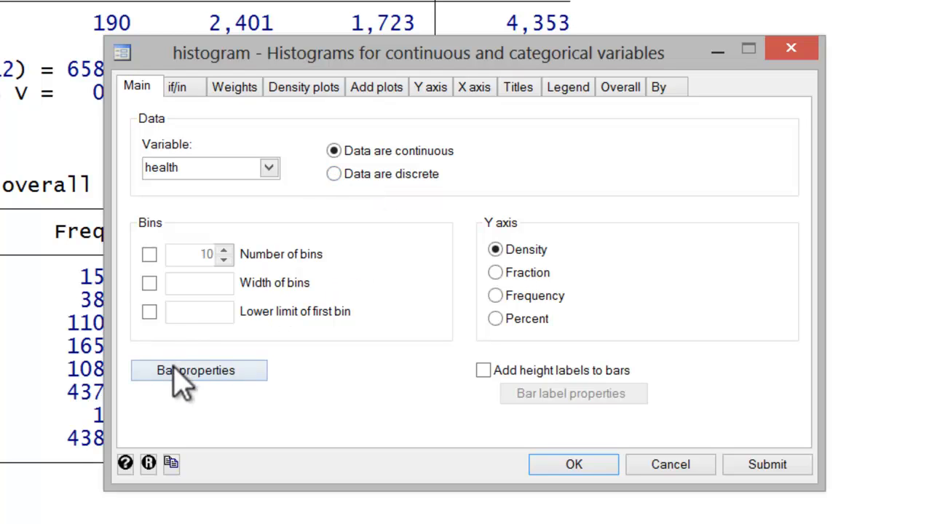
pyautogui.moveTo(193, 390)
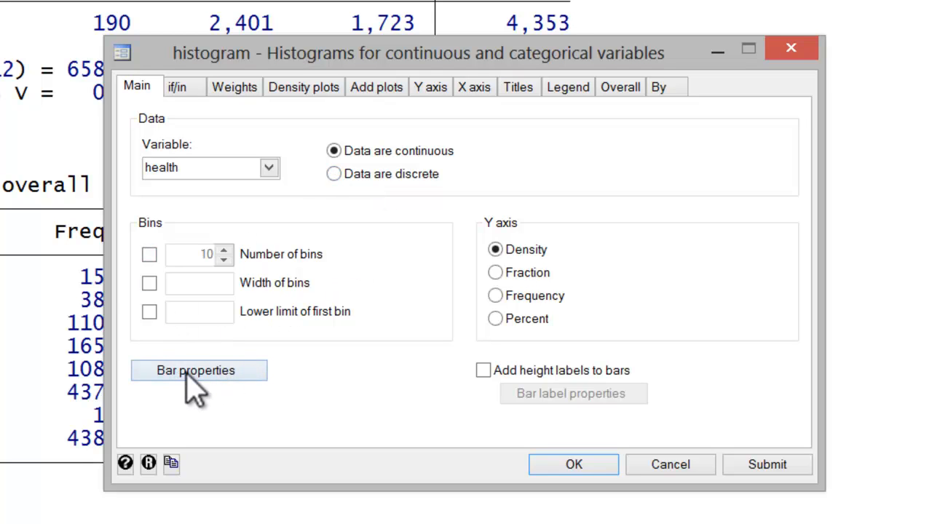
# Step: Set histogram bar width to .8 and the y axis to Percent
pyautogui.click(198, 371)
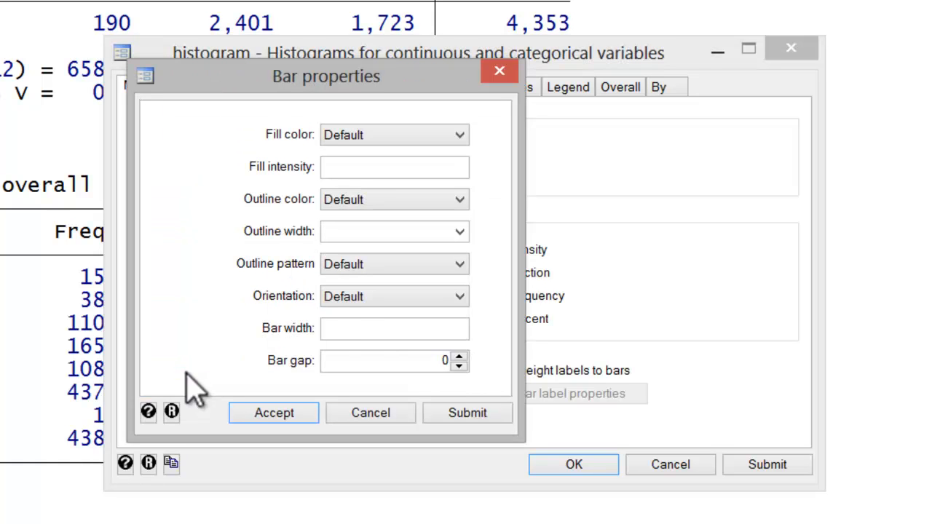
pyautogui.write('.8')
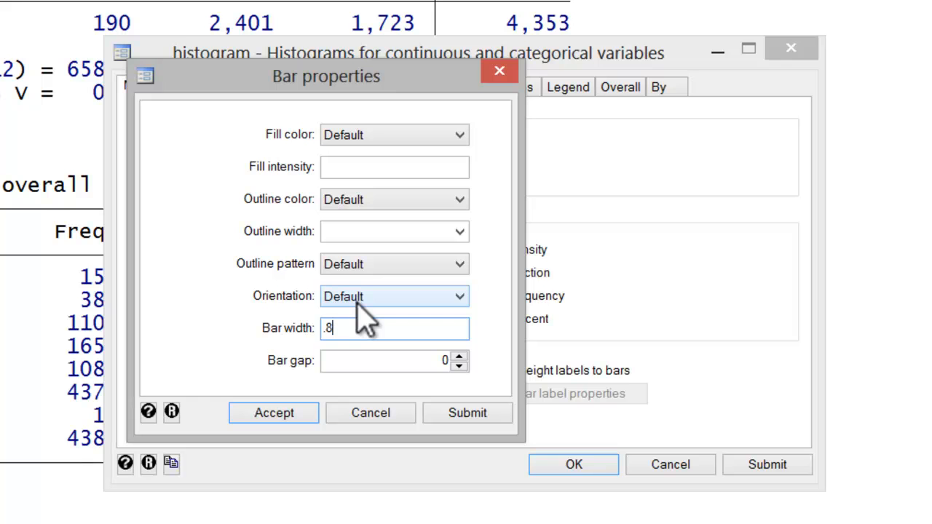
pyautogui.click(273, 413)
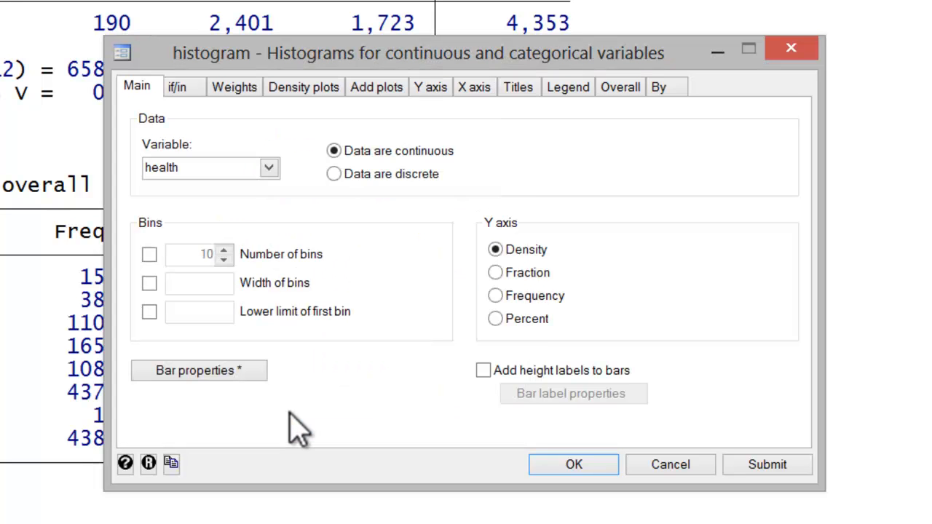
pyautogui.moveTo(496, 319)
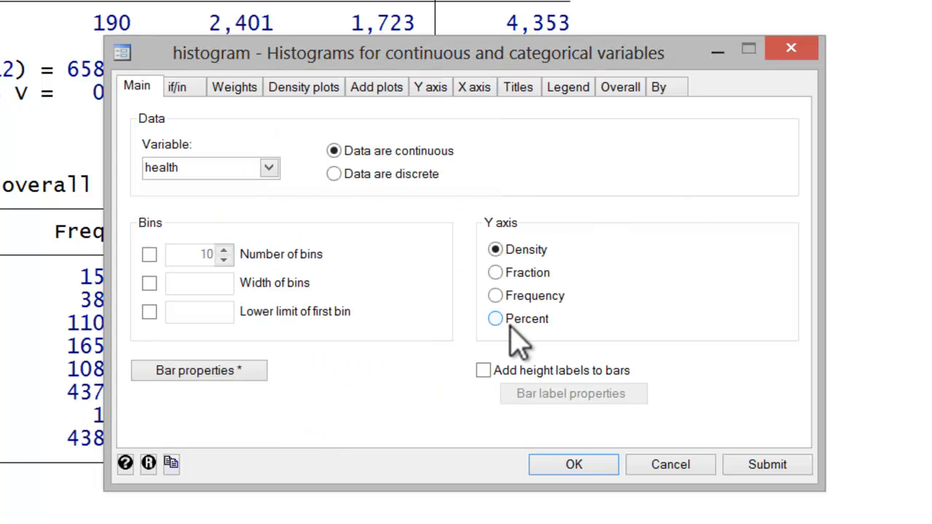
pyautogui.click(496, 318)
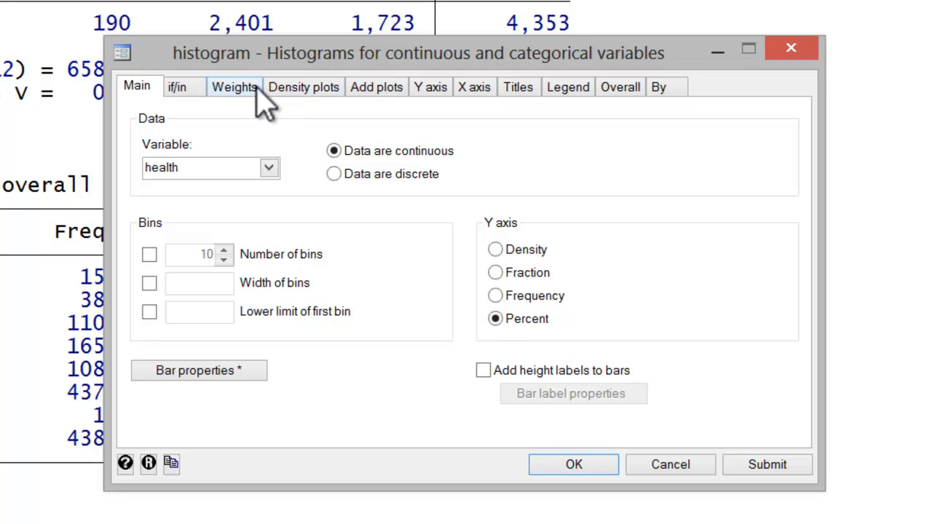
pyautogui.moveTo(518, 87)
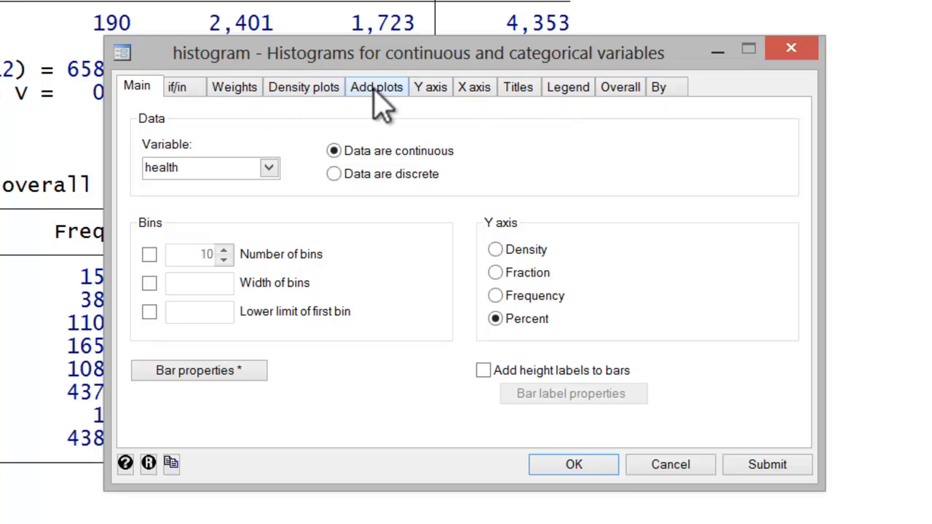
# Step: Turn on 'Use value labels' for the x-axis major tick labels
pyautogui.click(474, 87)
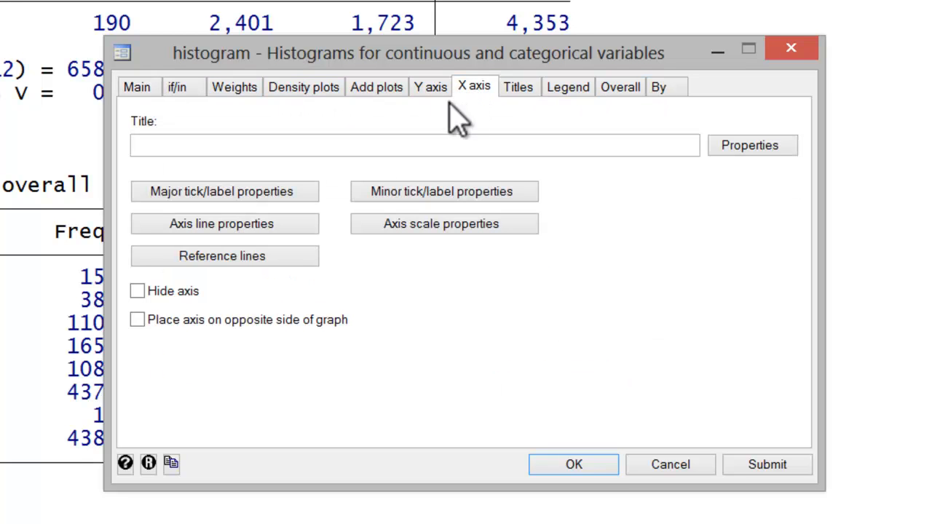
pyautogui.moveTo(368, 197)
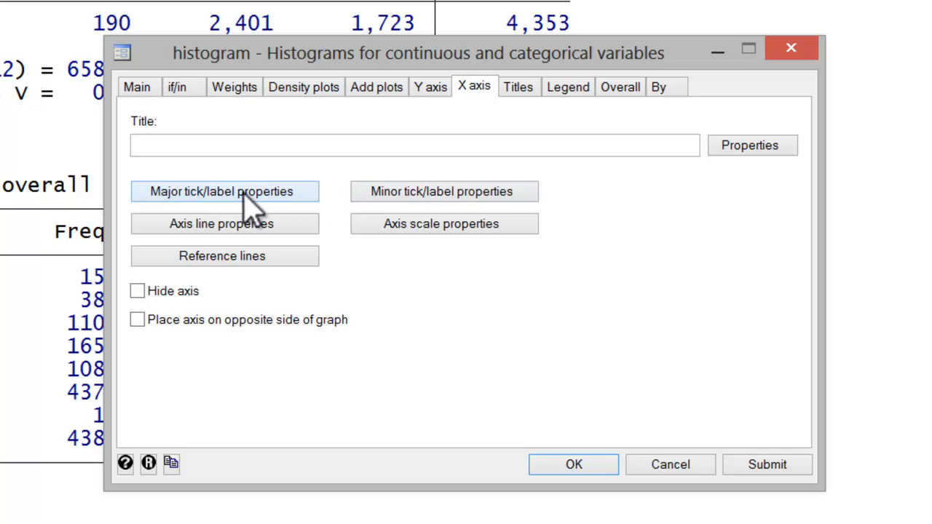
pyautogui.click(221, 190)
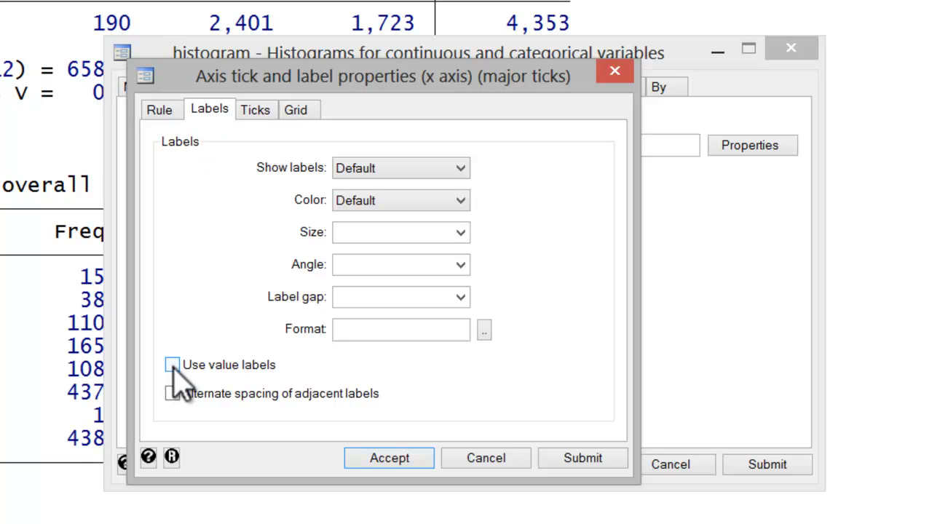
pyautogui.click(171, 365)
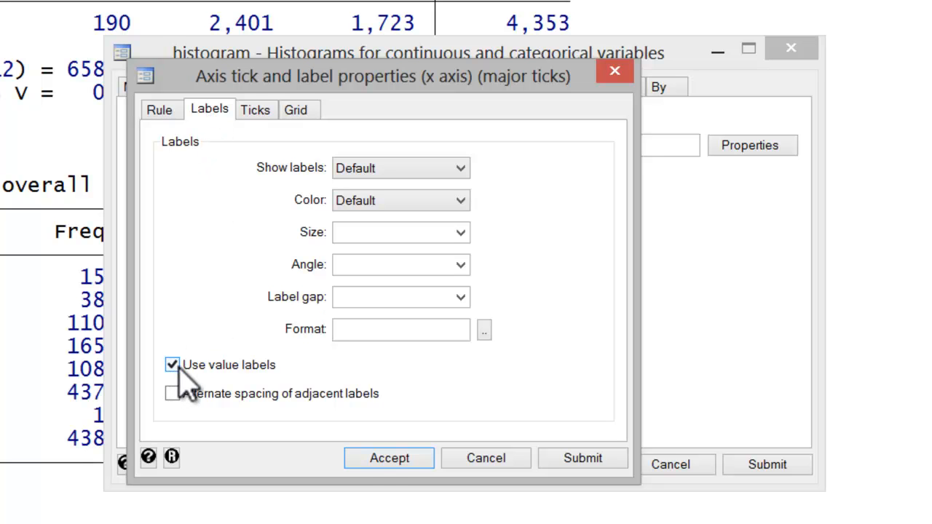
pyautogui.click(389, 458)
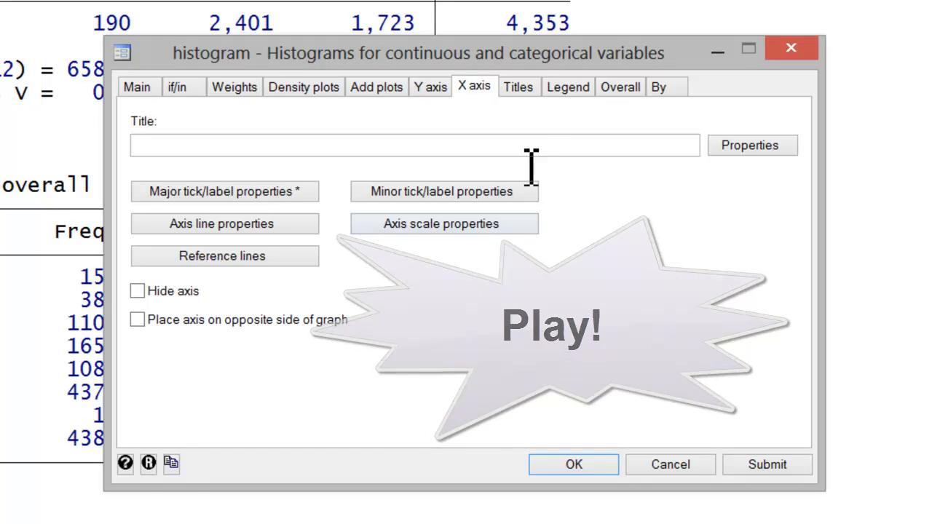
# Step: Title the histogram 'Graph 1: Self-Reported Health', show the legend, and draw it
pyautogui.click(518, 87)
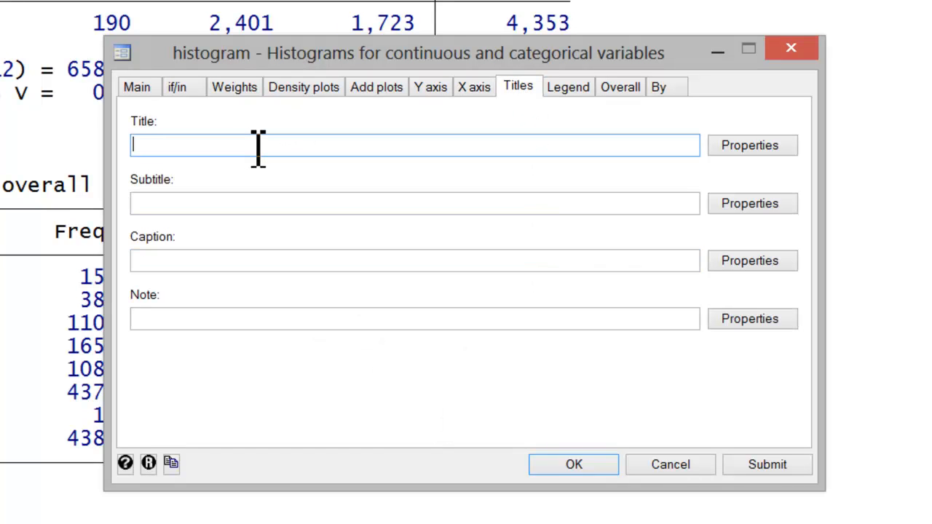
pyautogui.write('Graph 1:')
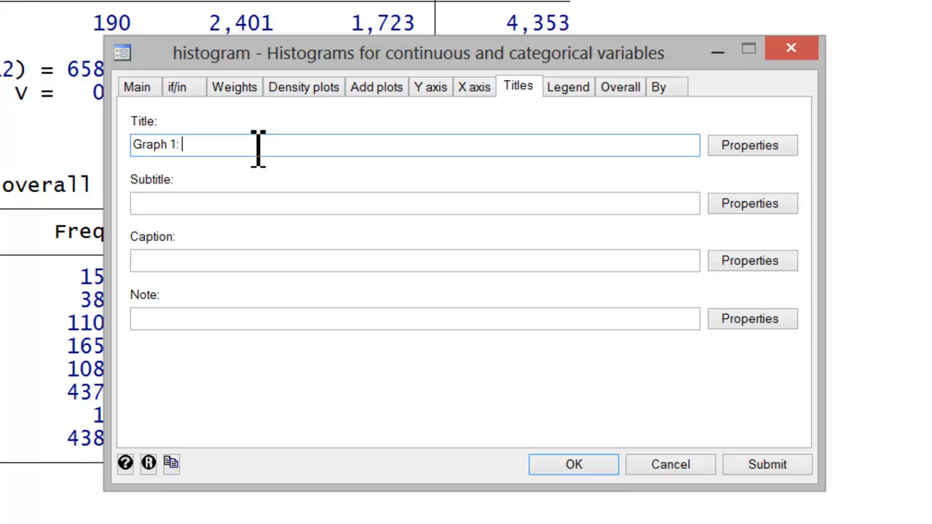
pyautogui.write('Self-Reported Health')
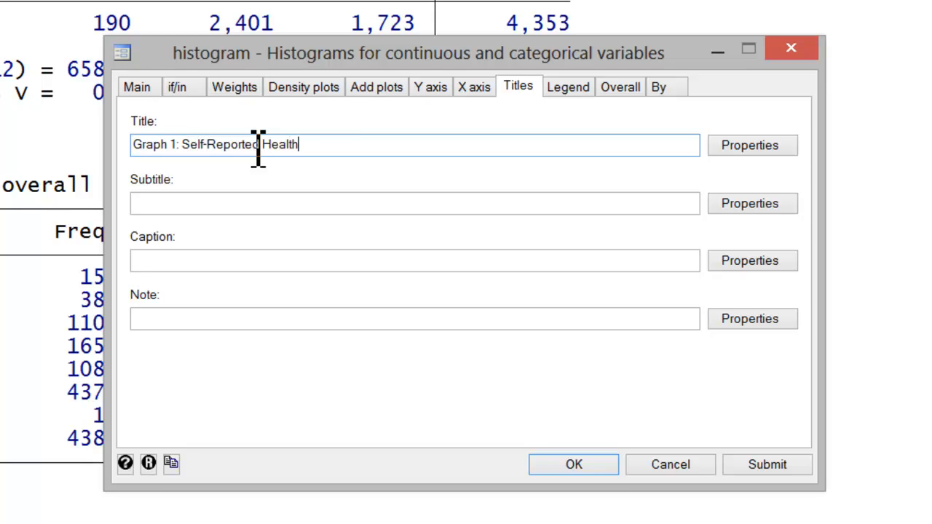
pyautogui.click(567, 87)
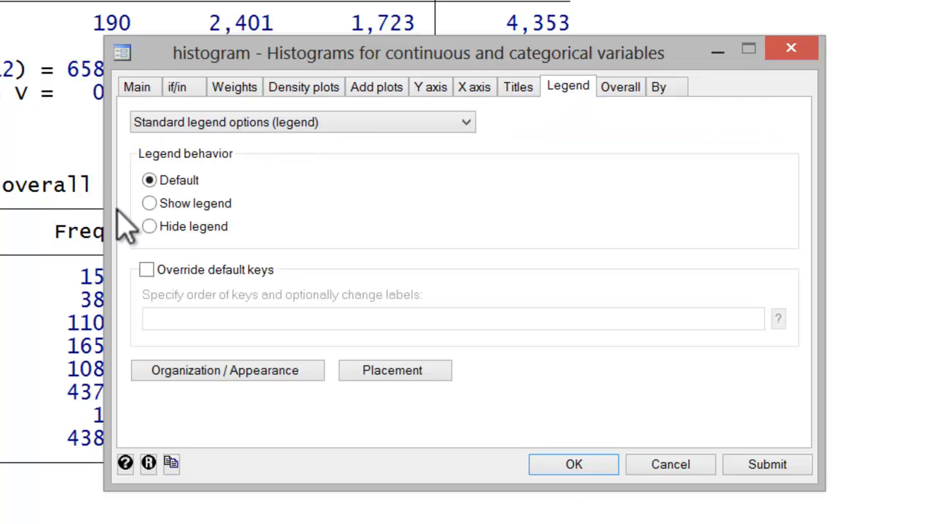
pyautogui.click(149, 204)
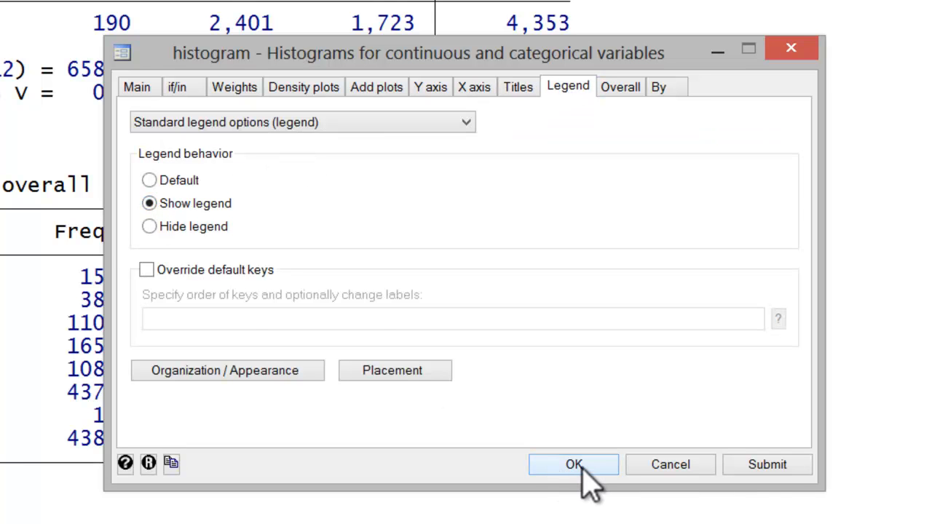
pyautogui.click(573, 465)
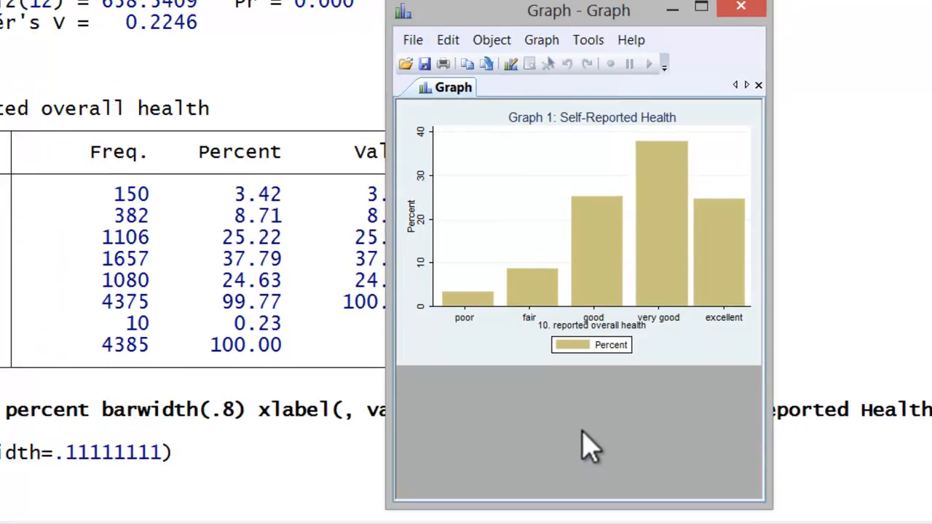
# Step: Maximize the graph window and, in the Graph Editor, make the title huge
pyautogui.click(700, 6)
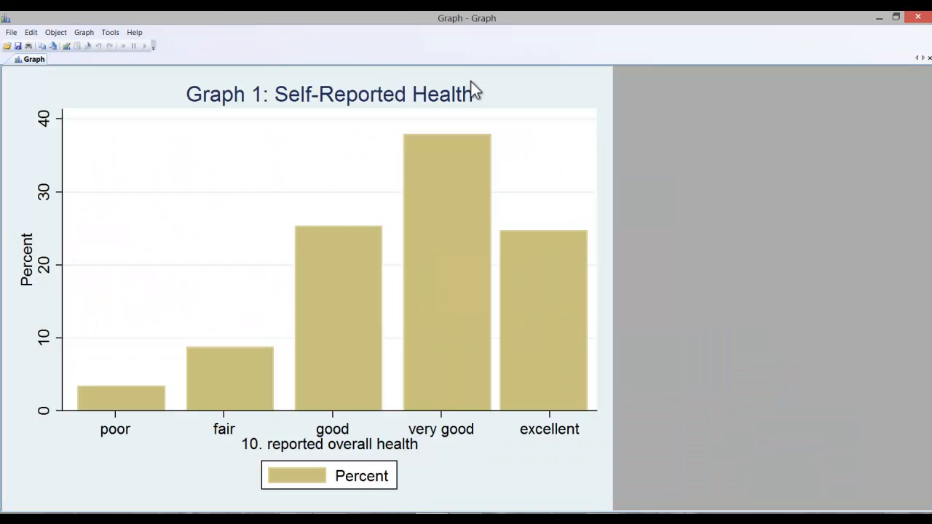
pyautogui.moveTo(66, 45)
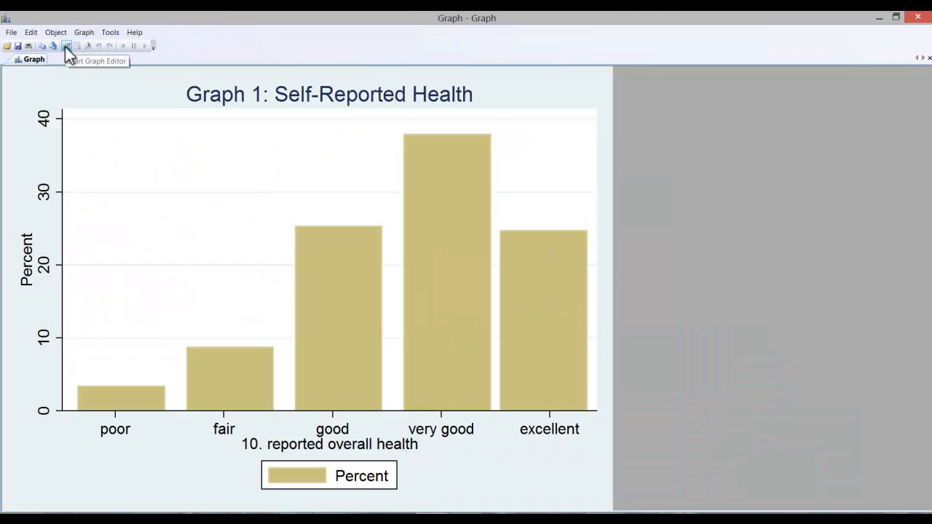
pyautogui.click(66, 46)
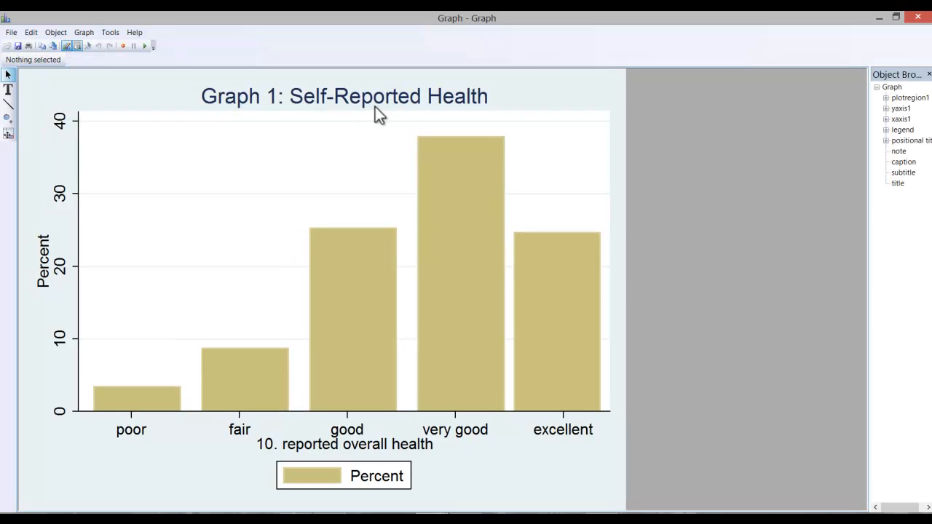
pyautogui.click(344, 96)
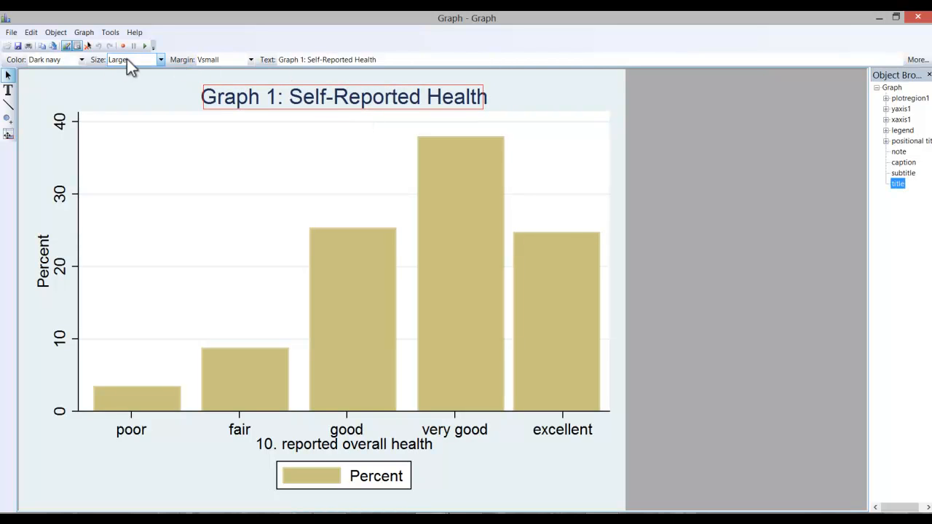
pyautogui.click(160, 59)
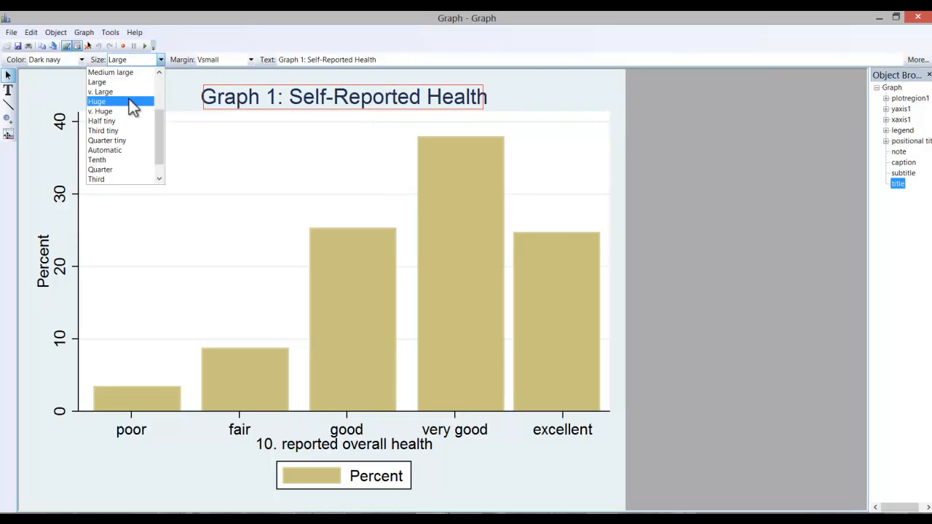
pyautogui.click(97, 101)
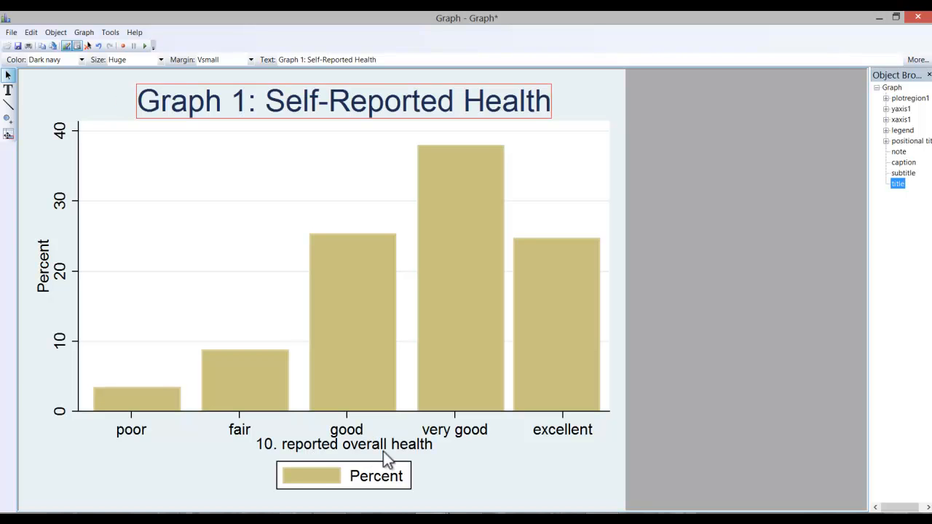
pyautogui.moveTo(314, 454)
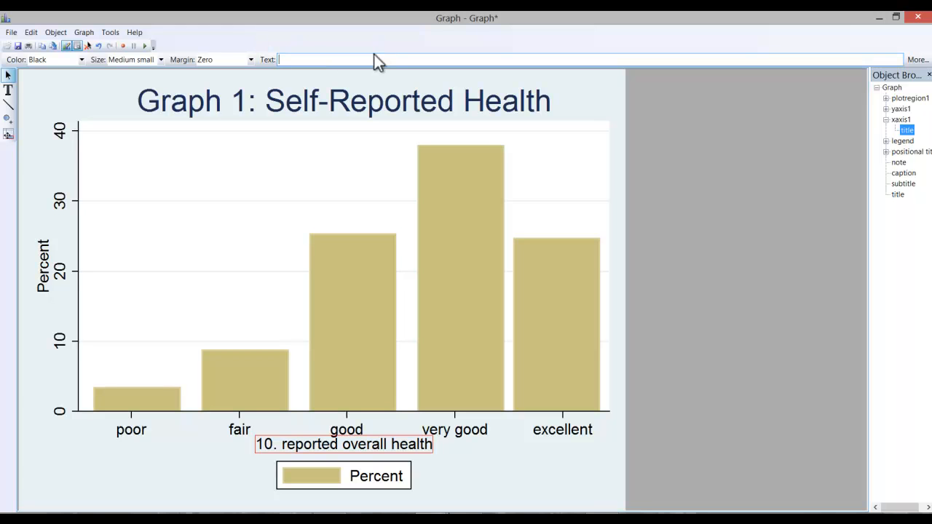
# Step: Title the x axis 'Self-Reported Health' with a medium margin and hide the Percent legend
pyautogui.write('Self-Reported Health')
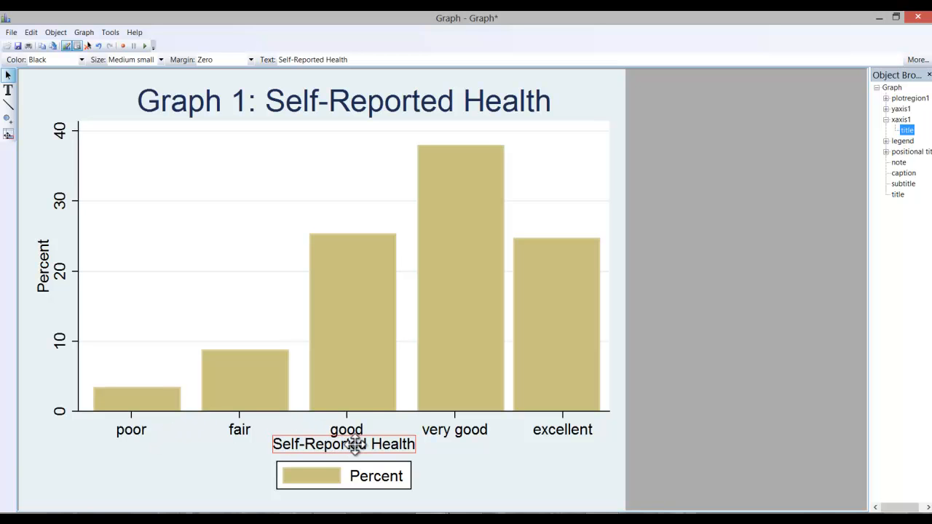
pyautogui.click(250, 60)
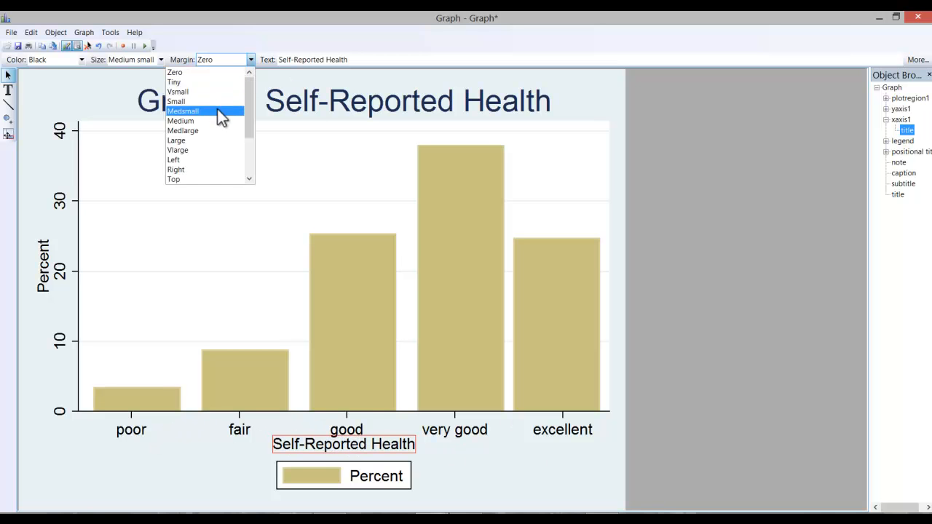
pyautogui.click(181, 121)
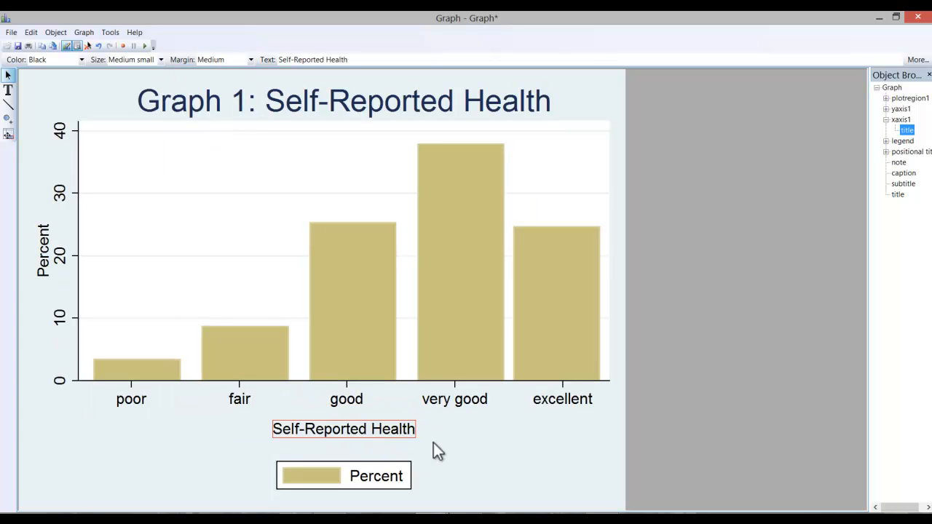
pyautogui.moveTo(368, 470)
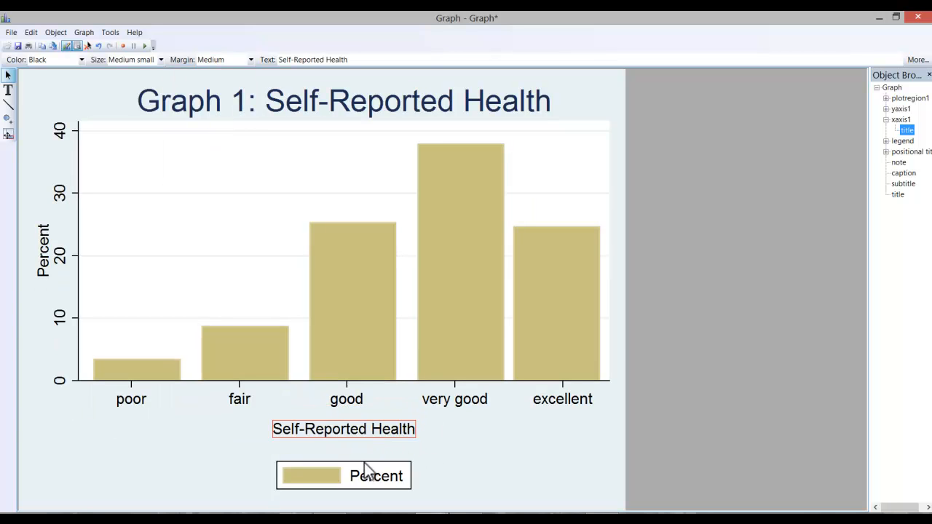
pyautogui.rightClick(344, 476)
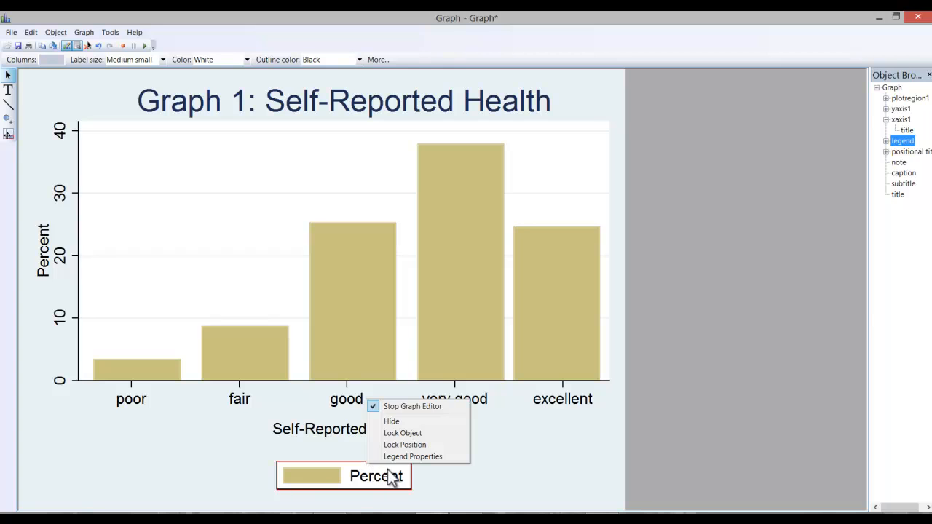
pyautogui.click(412, 407)
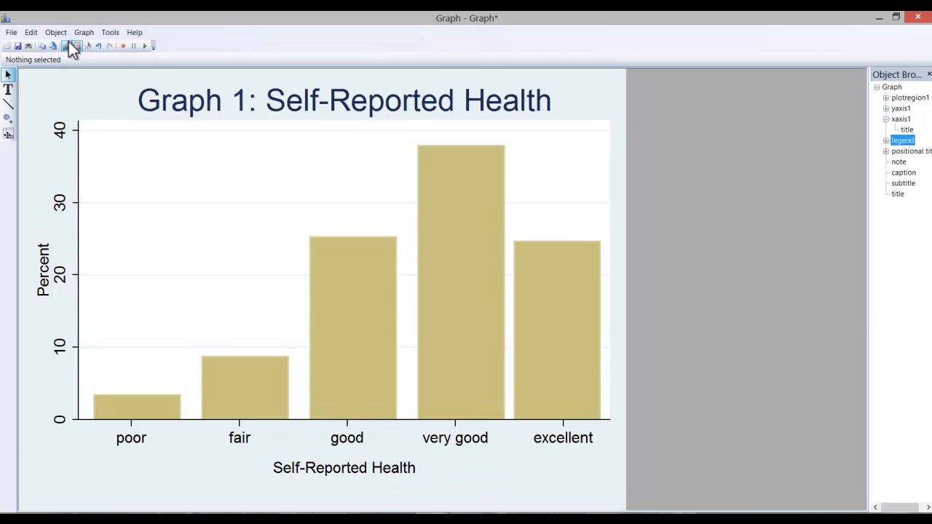
pyautogui.moveTo(66, 45)
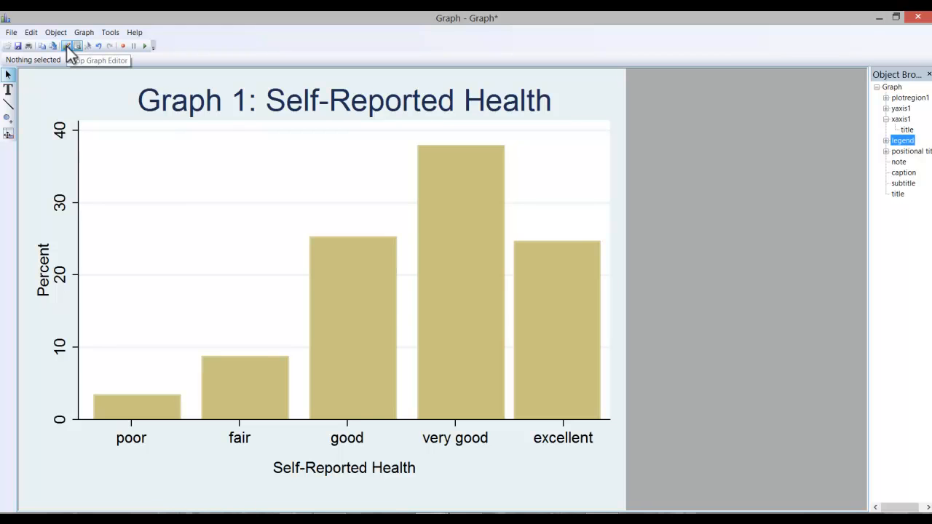
# Step: Stop editing, keep the changes, and save the histogram as 'Graph 1 Self Reported Health' in Tutorials
pyautogui.click(77, 45)
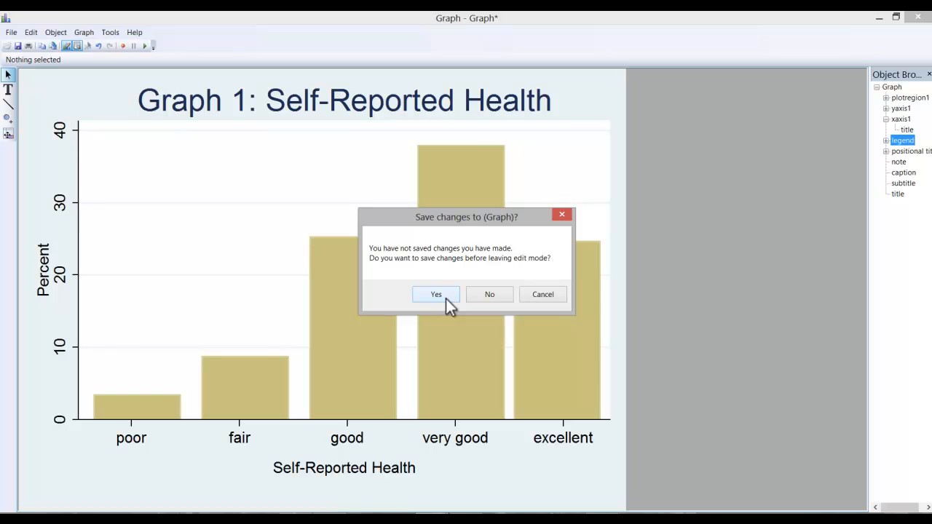
pyautogui.click(436, 295)
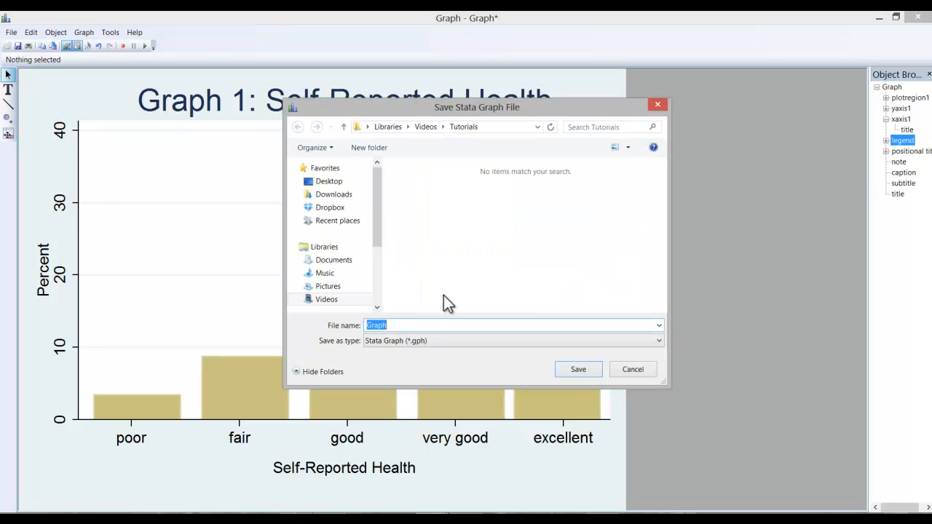
pyautogui.click(578, 369)
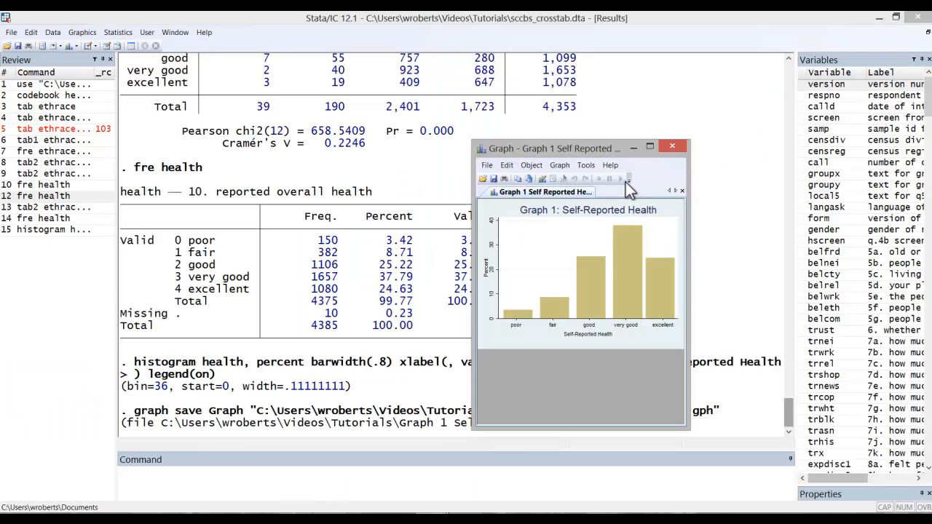
pyautogui.rightClick(543, 252)
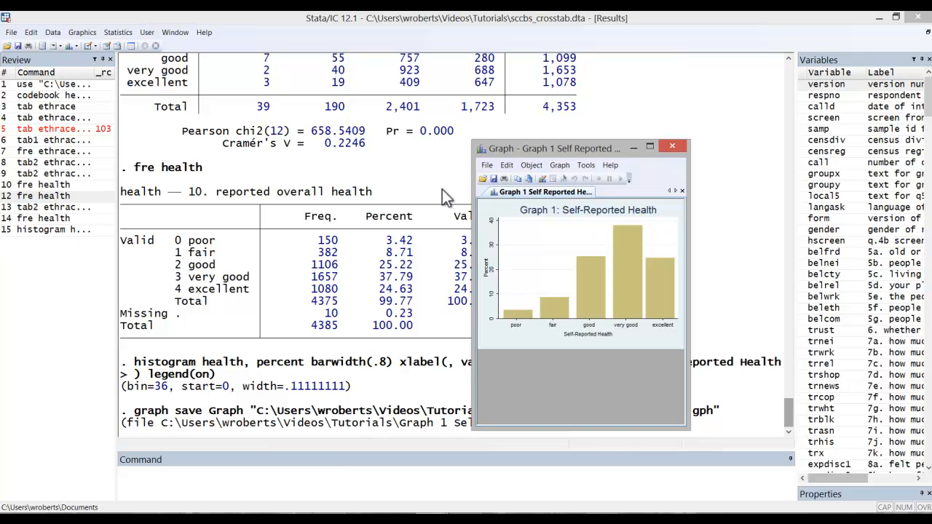
pyautogui.click(672, 146)
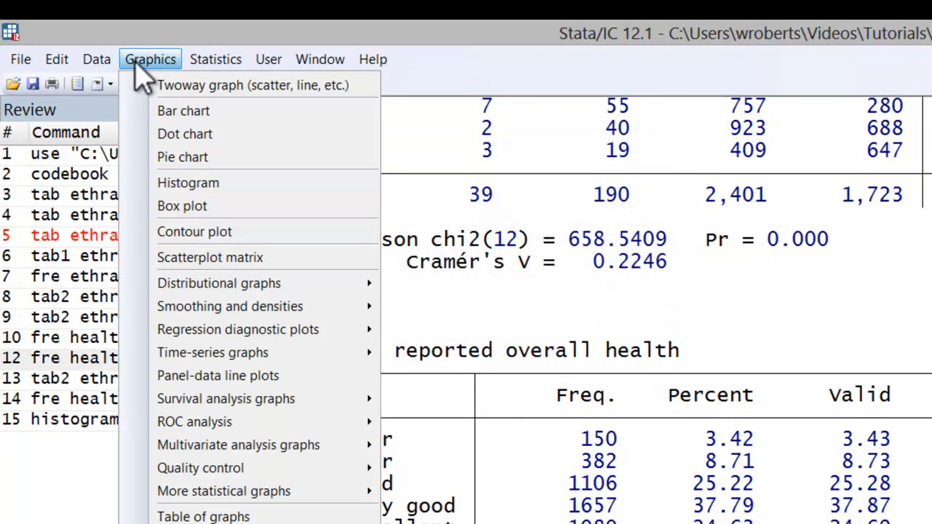
# Step: Start a pie chart dialog with health as the category variable
pyautogui.click(183, 156)
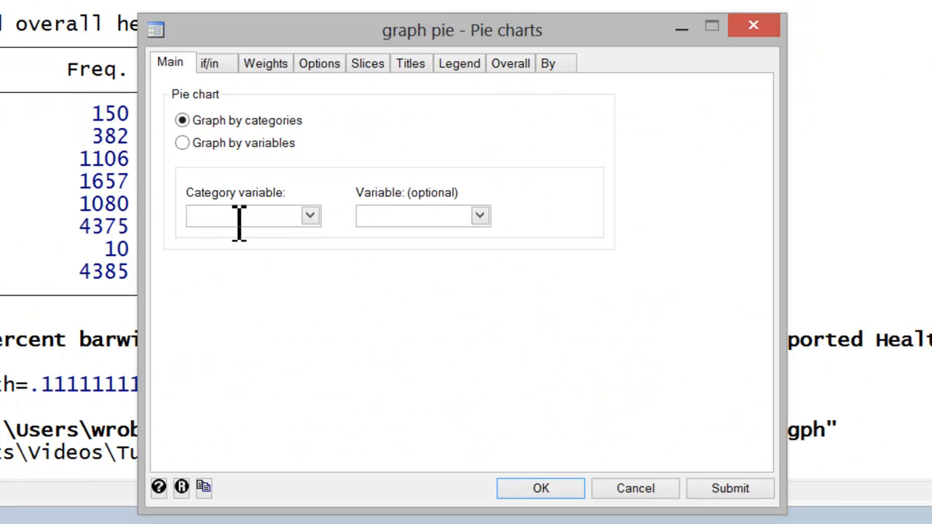
pyautogui.write('health')
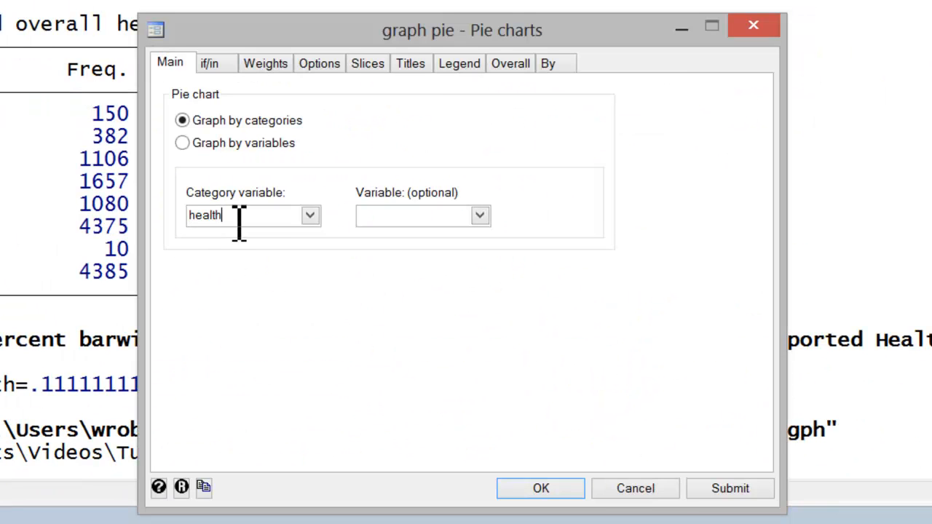
pyautogui.moveTo(270, 120)
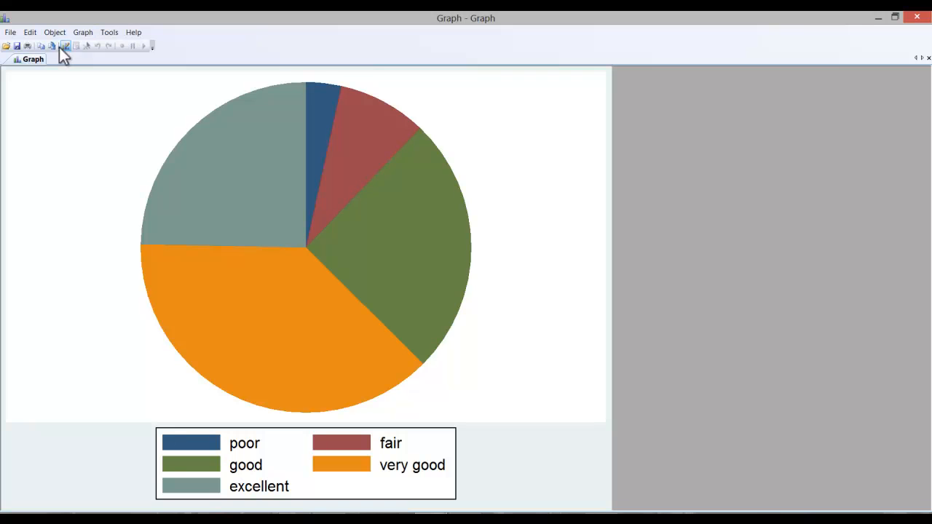
# Step: In the Graph Editor, set the pie chart's title element to 'Graph 2: Pie Chart of SRH'
pyautogui.click(76, 45)
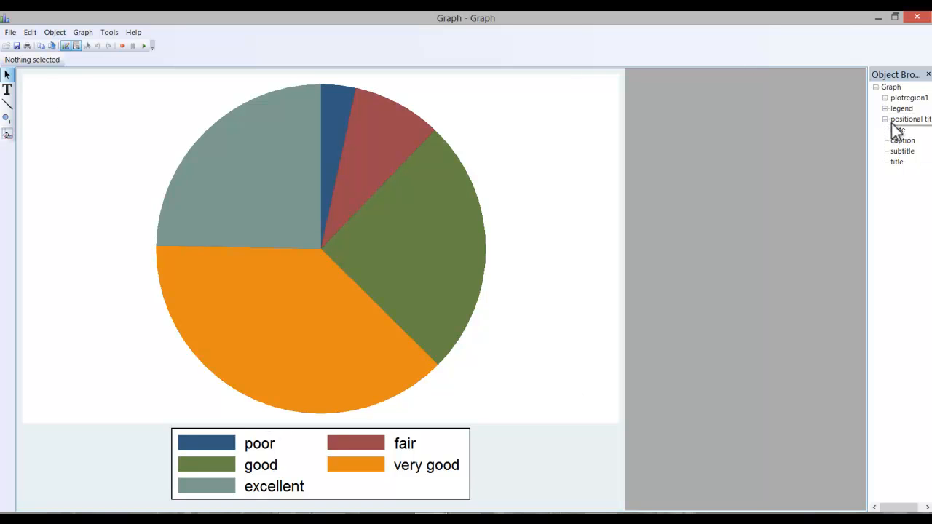
pyautogui.click(897, 161)
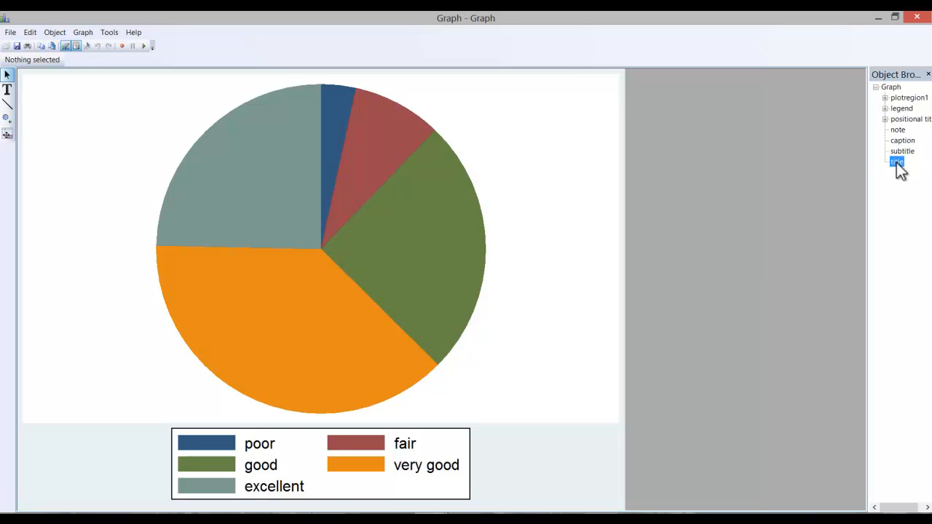
pyautogui.doubleClick(897, 162)
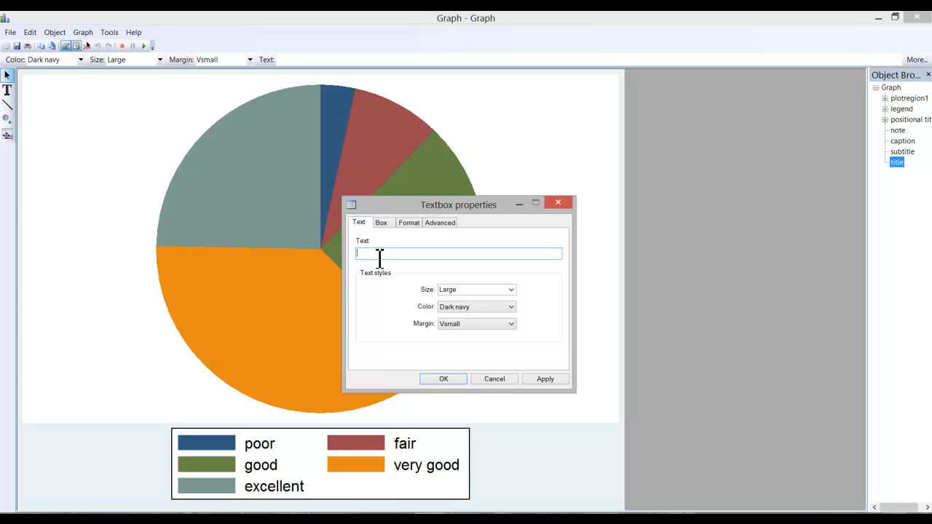
pyautogui.write('Graph 2 P')
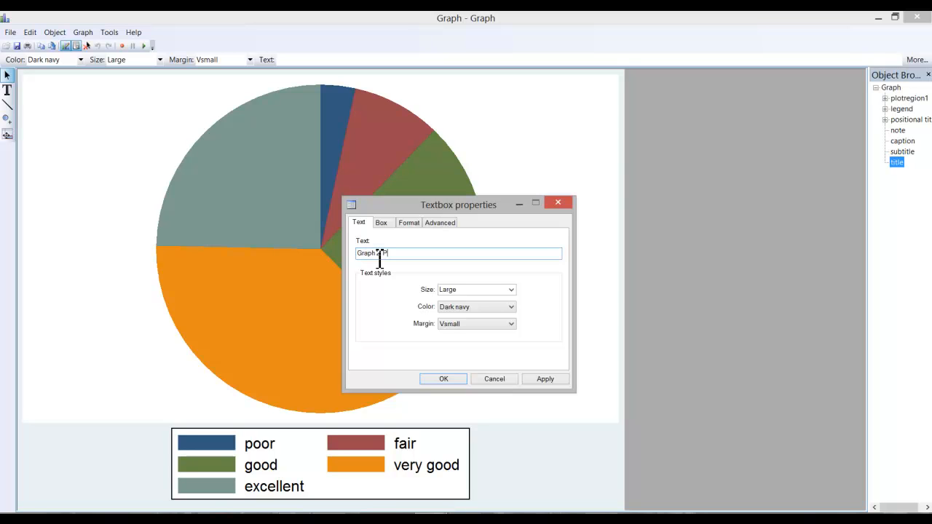
pyautogui.write('Pie Chart of')
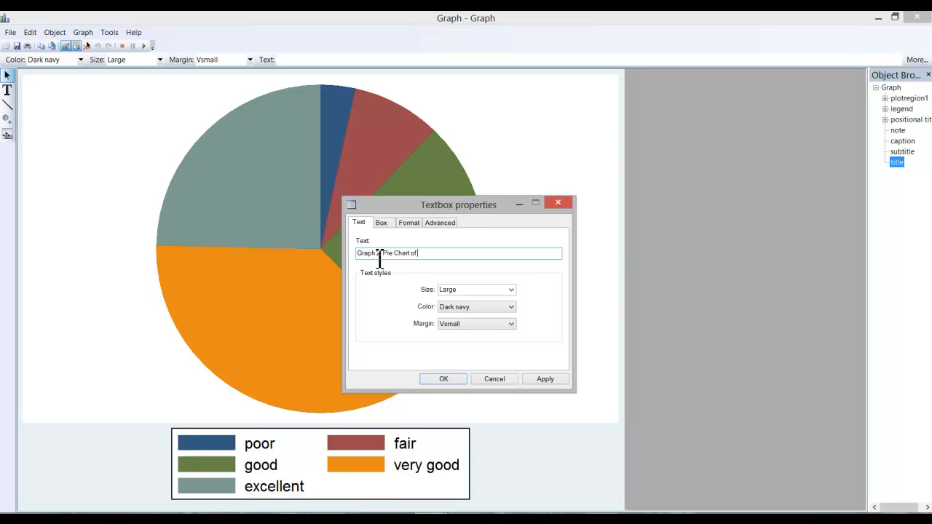
pyautogui.write('SRH')
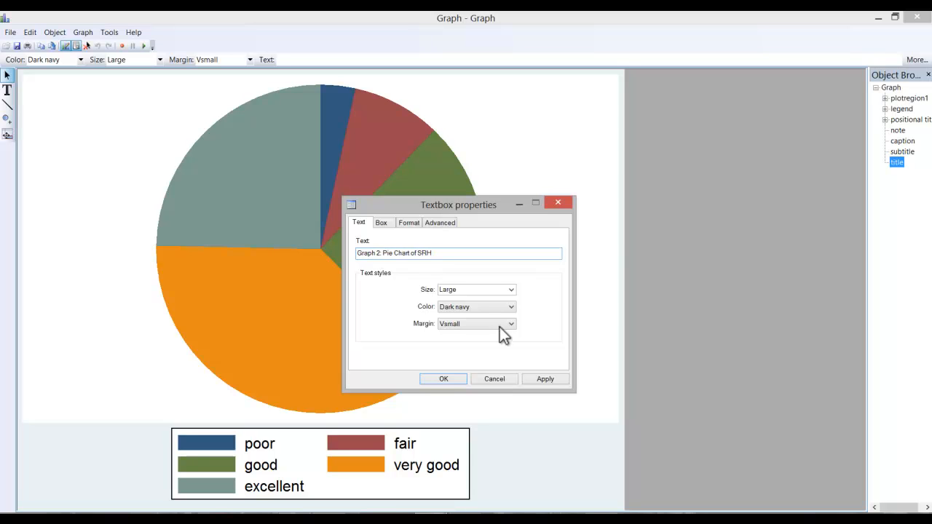
pyautogui.click(444, 379)
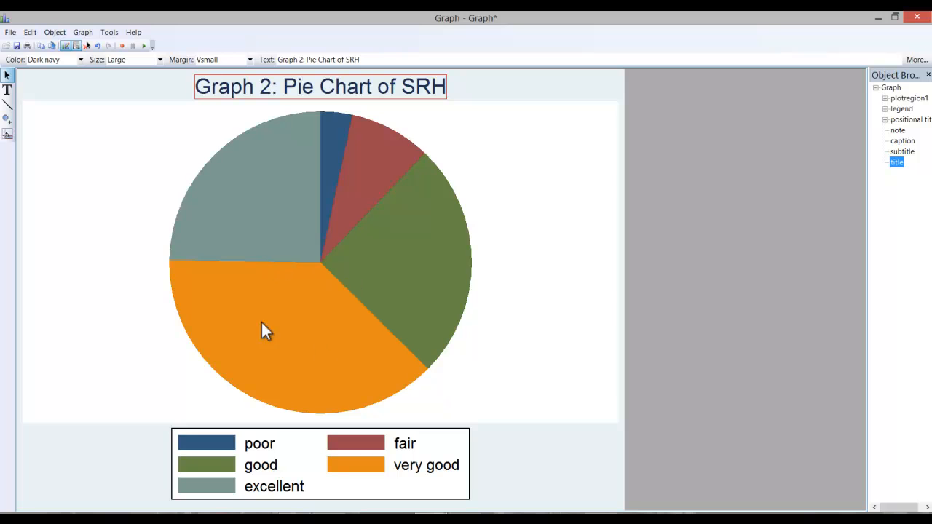
pyautogui.moveTo(297, 256)
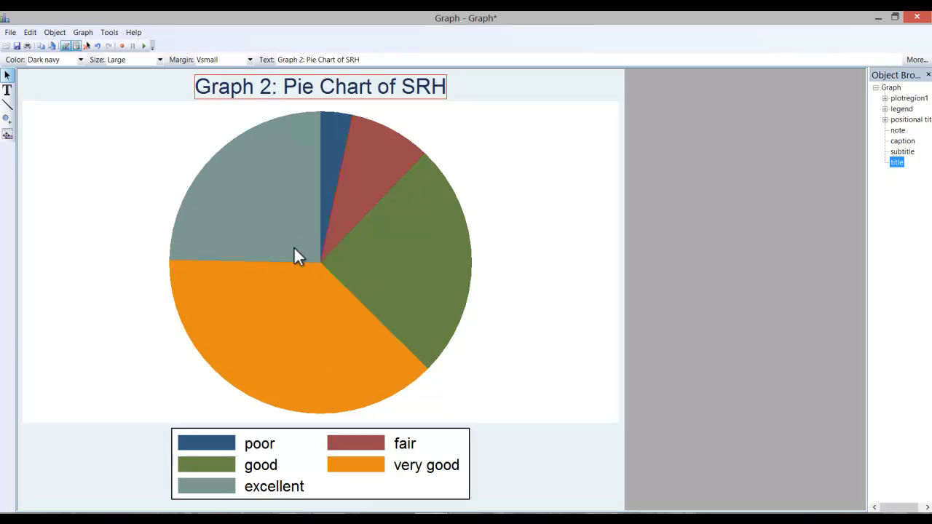
pyautogui.moveTo(8, 89)
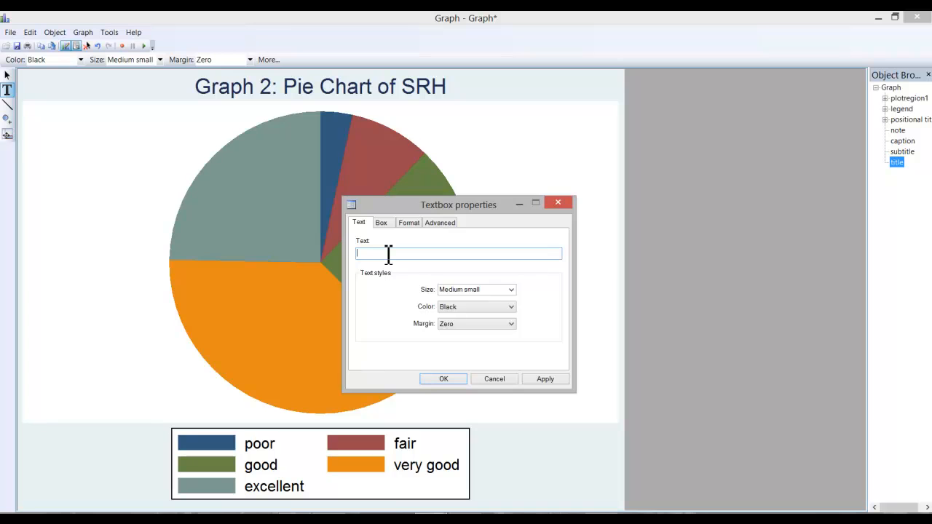
# Step: Add a '25.2%' text label on the excellent slice and nudge it slightly right
pyautogui.write('15')
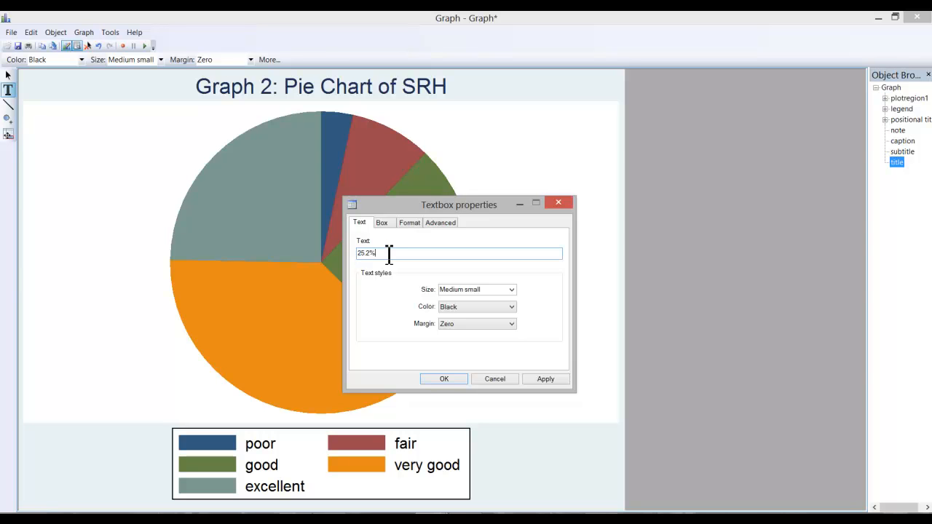
pyautogui.click(444, 379)
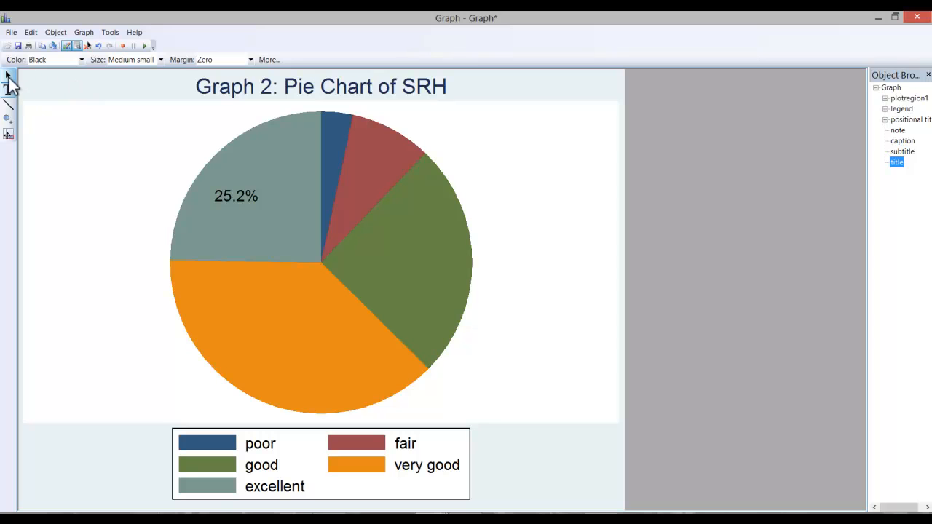
pyautogui.click(236, 196)
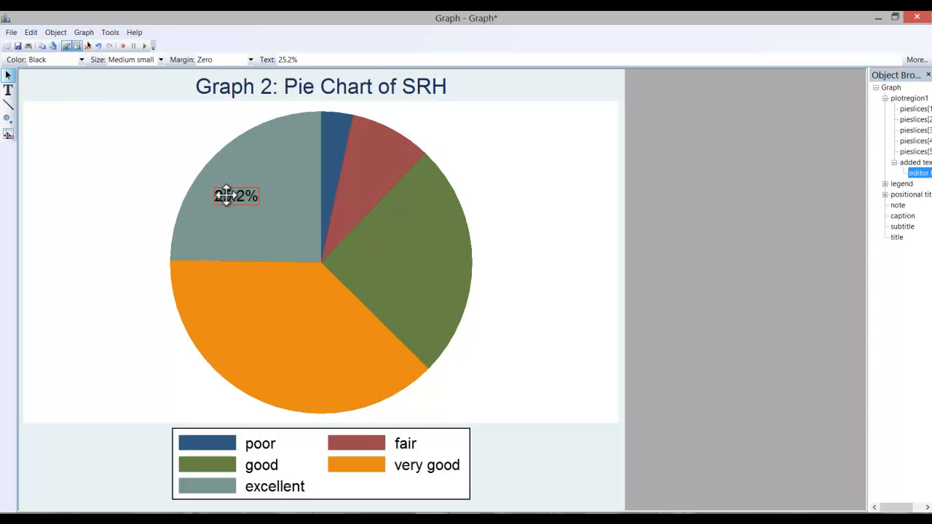
pyautogui.moveTo(235, 196); pyautogui.dragTo(255, 199)
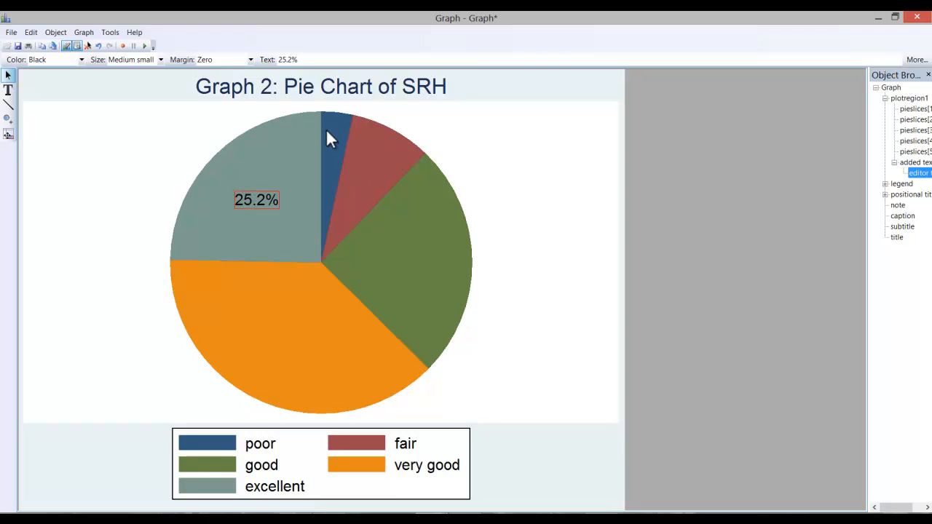
pyautogui.moveTo(384, 179)
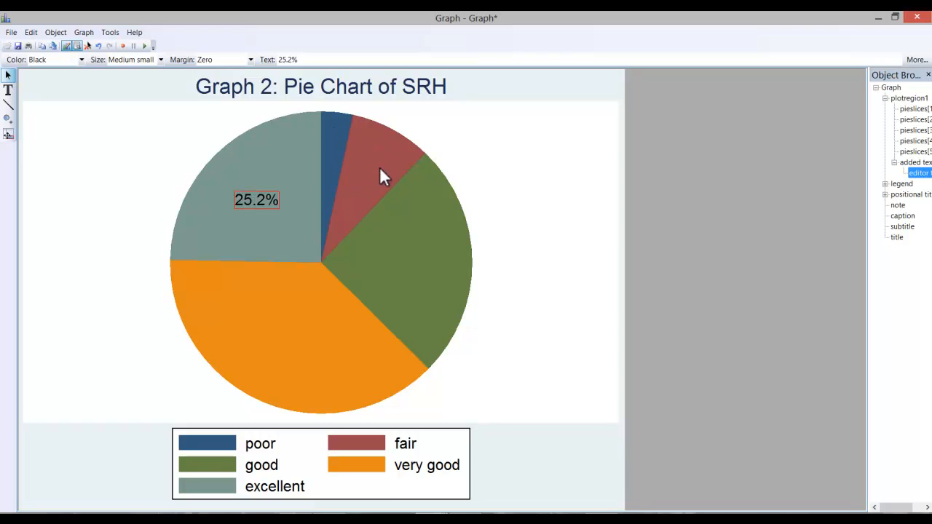
pyautogui.moveTo(374, 173)
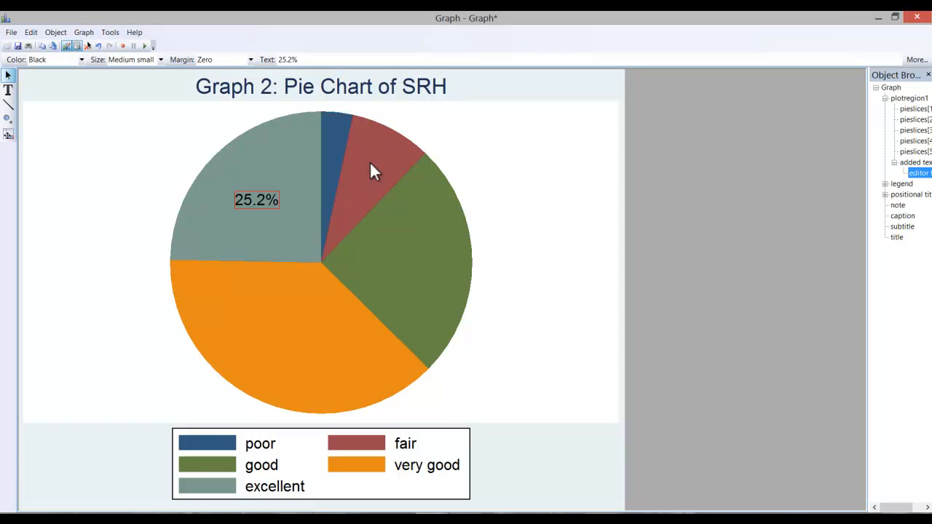
# Step: Turn on Explode slice for the maroon fair slice in its Pieslice Properties
pyautogui.rightClick(375, 171)
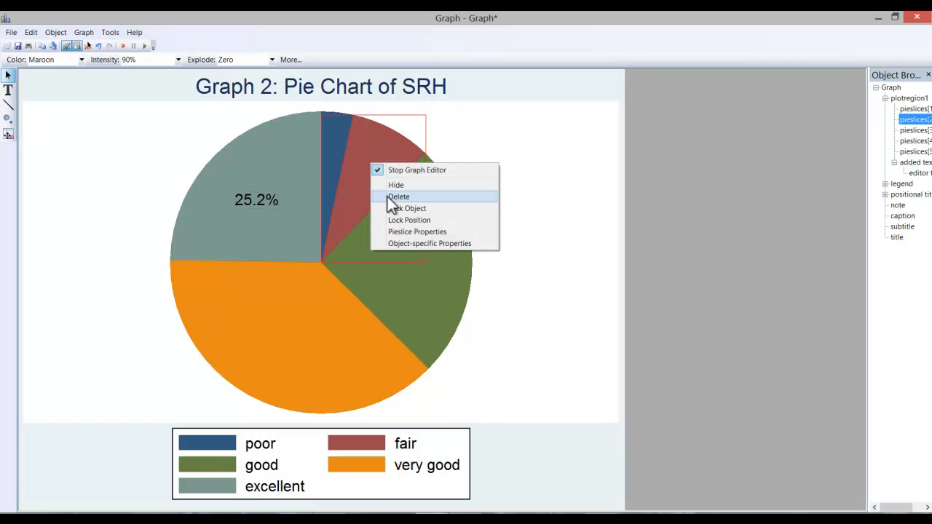
pyautogui.click(418, 232)
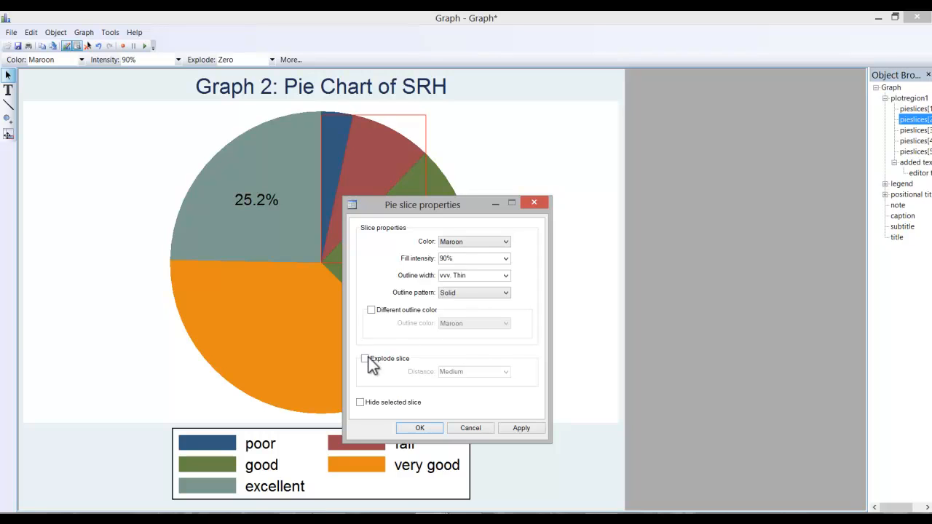
pyautogui.click(364, 358)
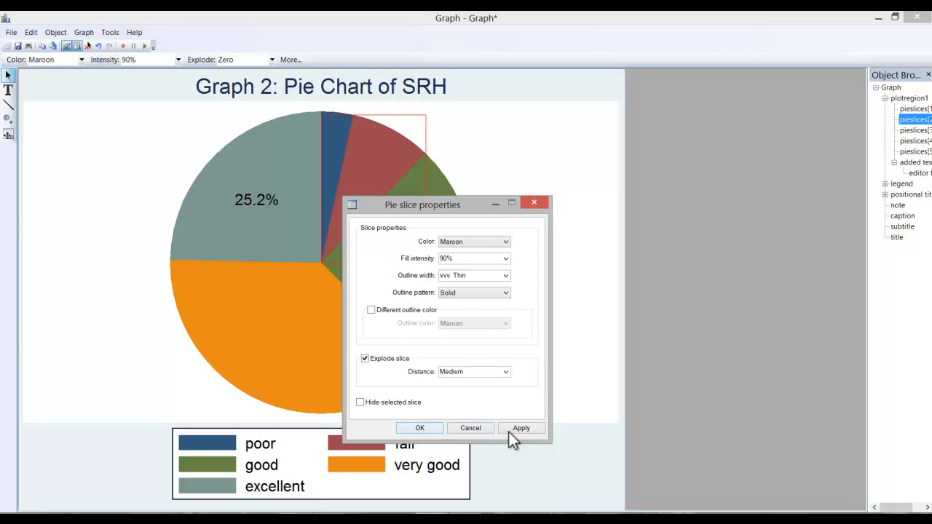
pyautogui.click(522, 427)
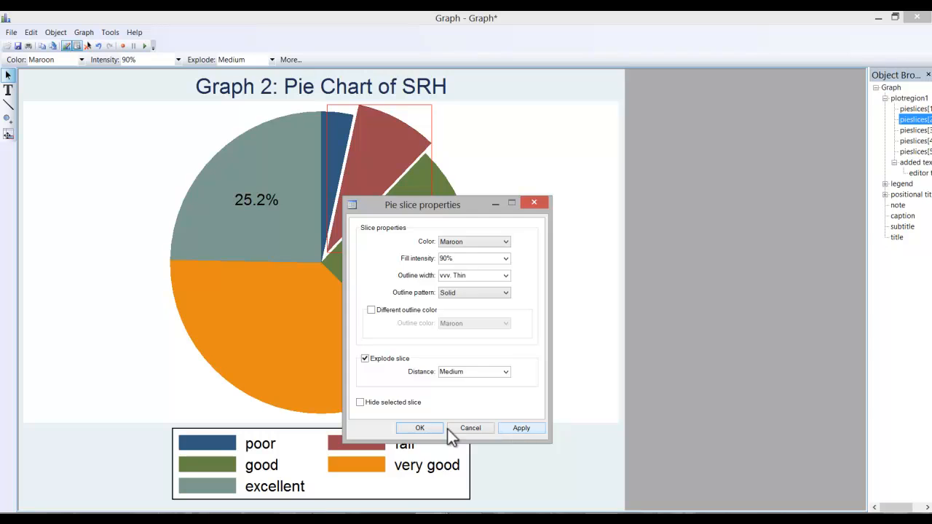
pyautogui.click(420, 428)
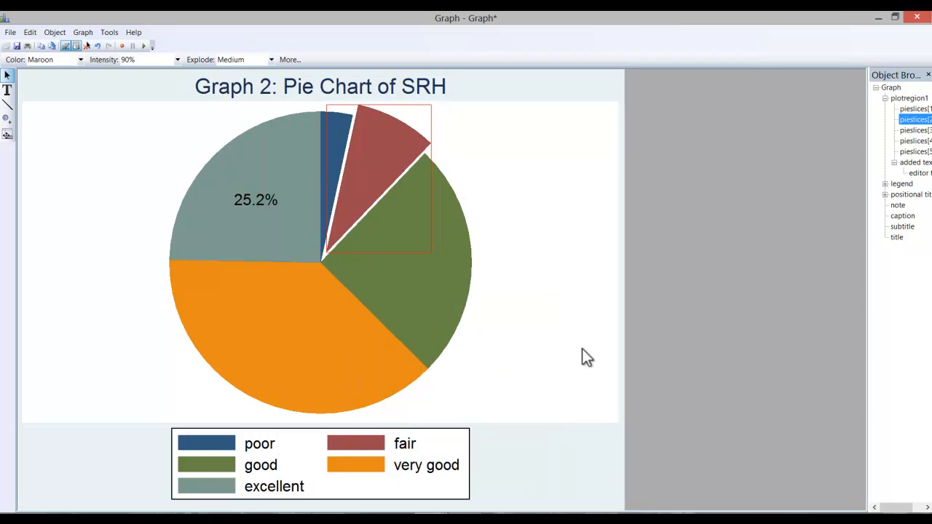